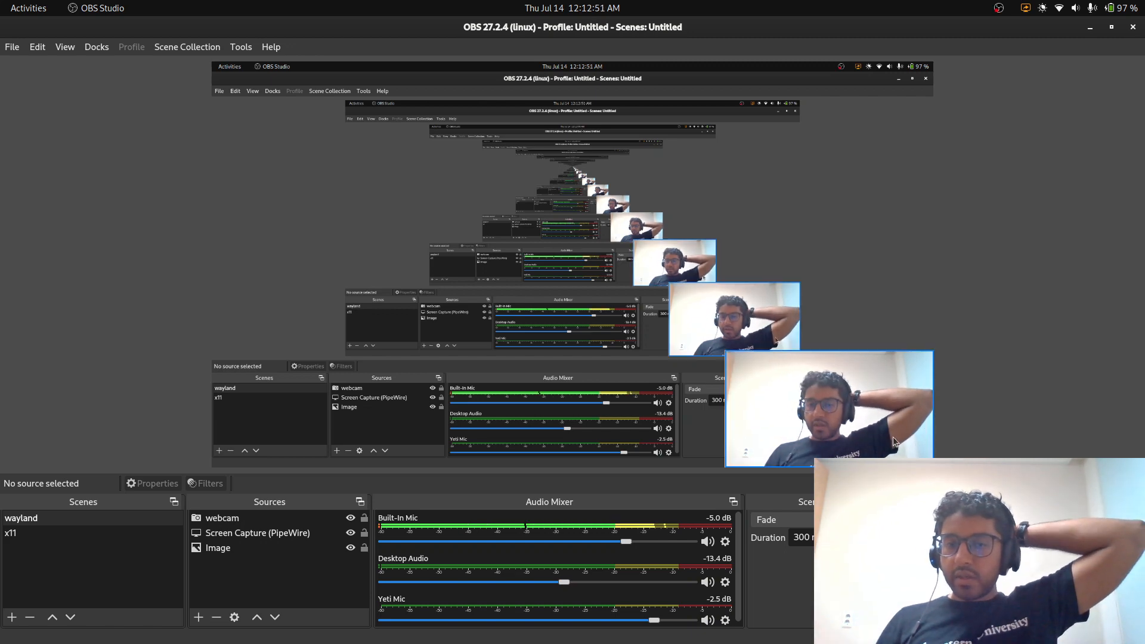
mouse_move(963, 418)
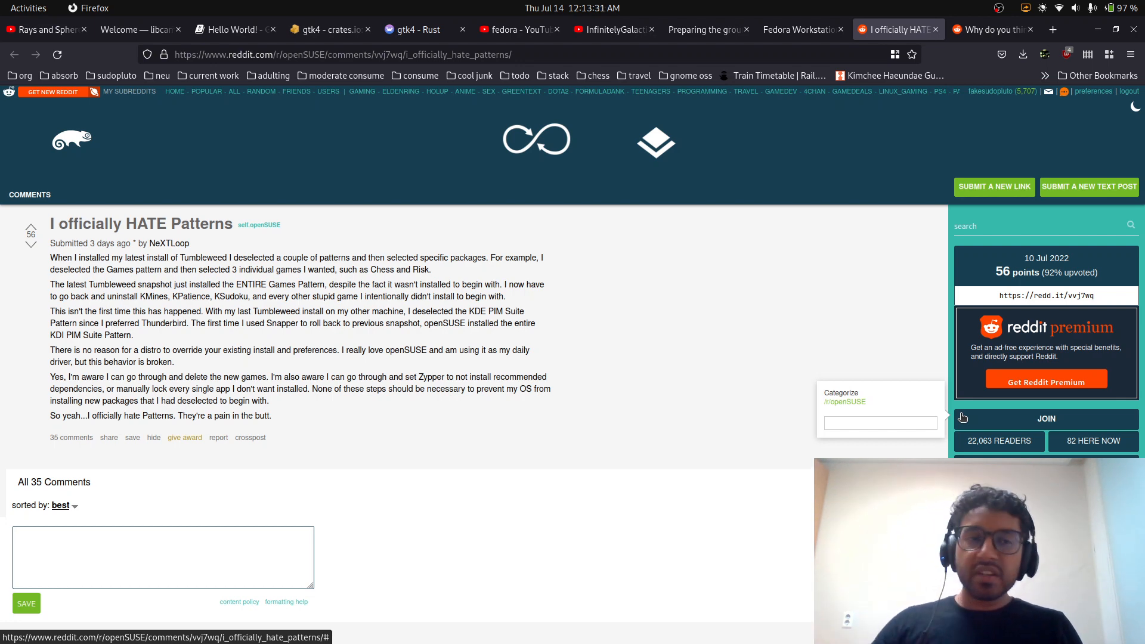
mouse_move(573, 422)
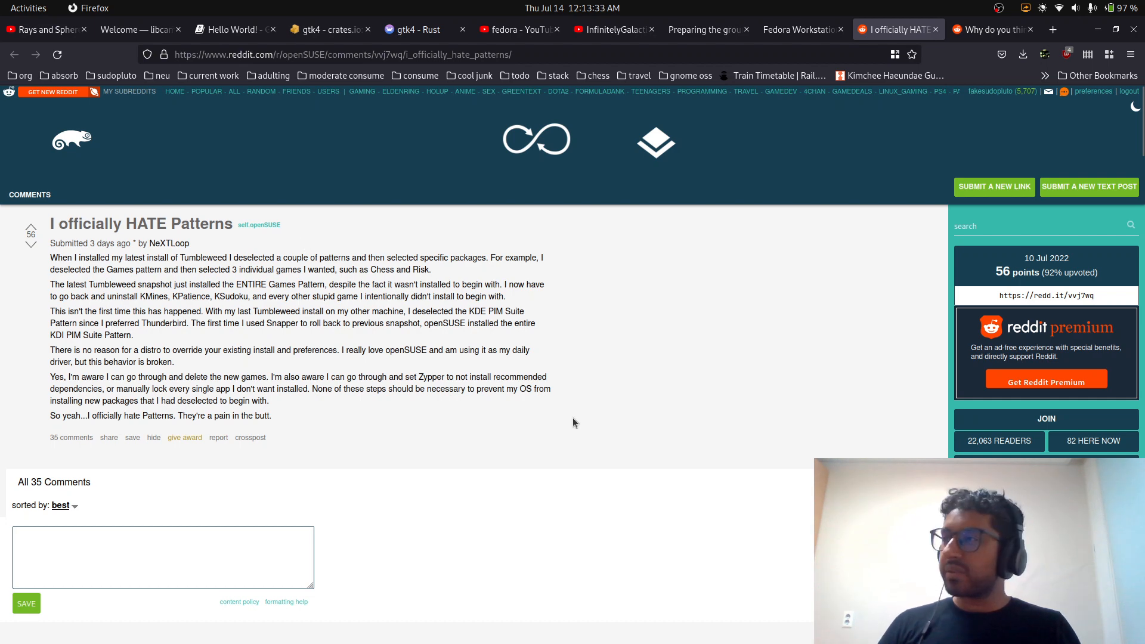
mouse_move(489, 413)
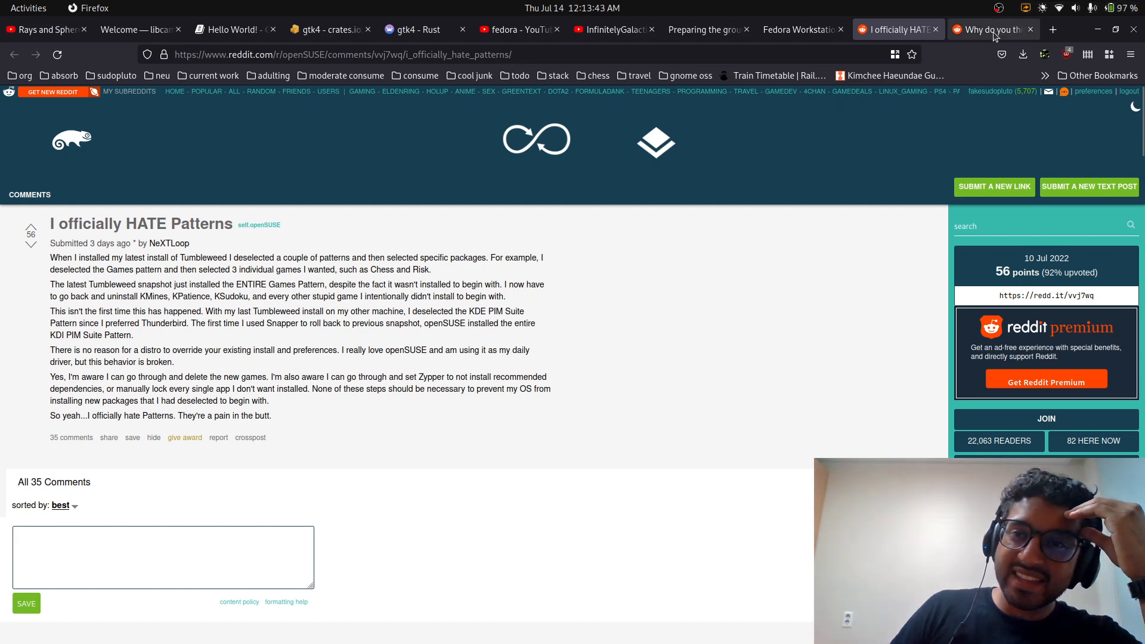
Highlight the patterns and strong-deps papercut bullets in visual mode, then clear the highlight
click(989, 29)
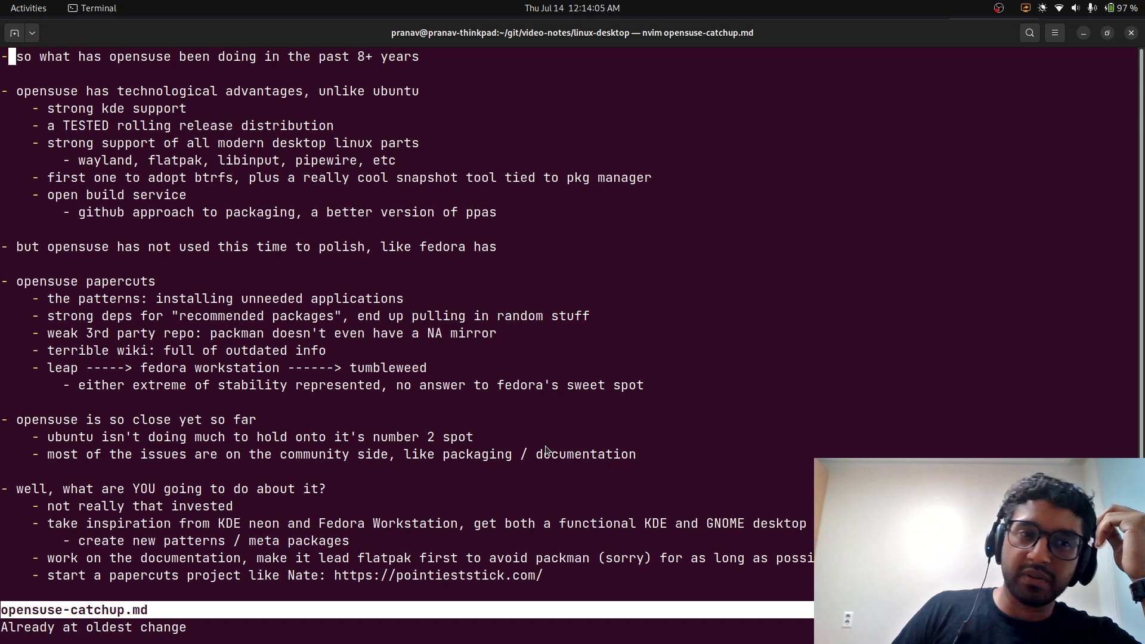
mouse_move(332, 191)
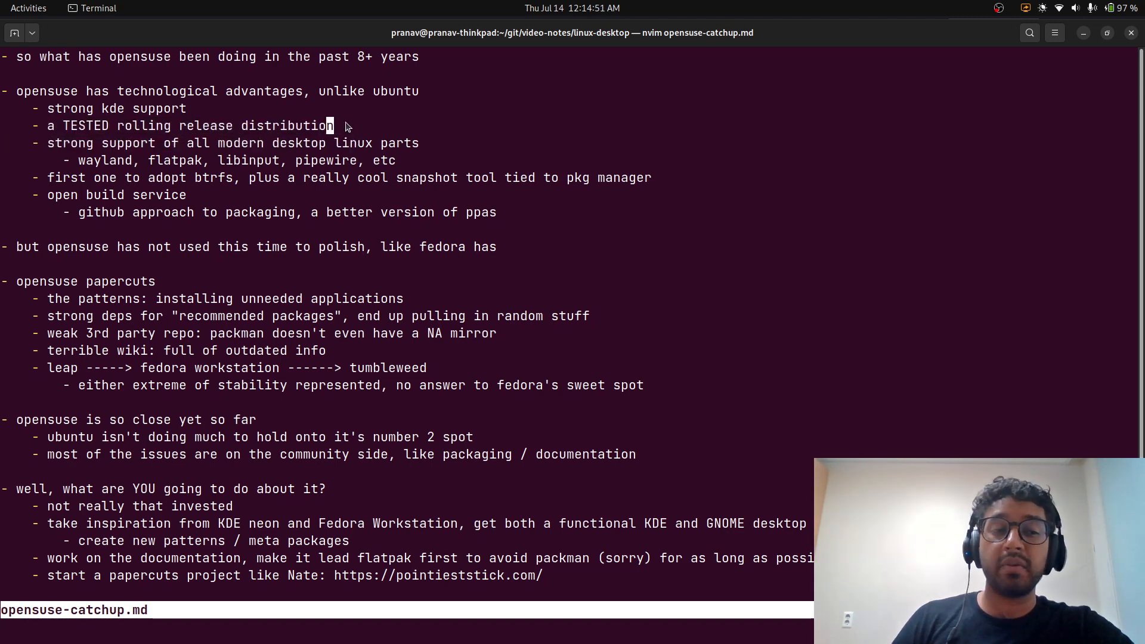
mouse_move(280, 131)
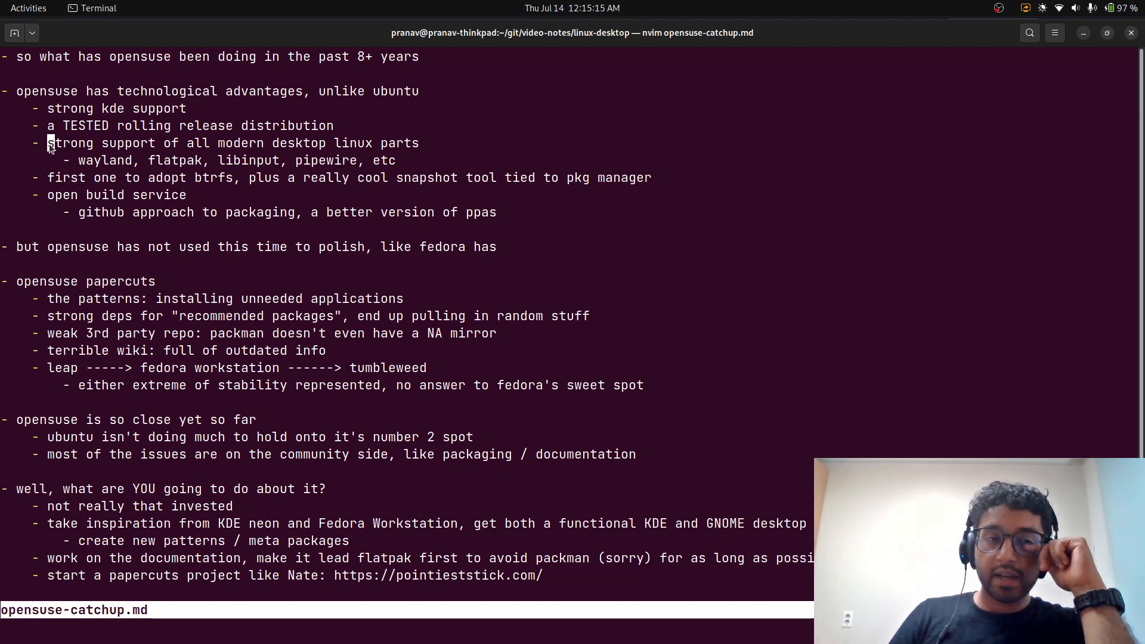
key(V)
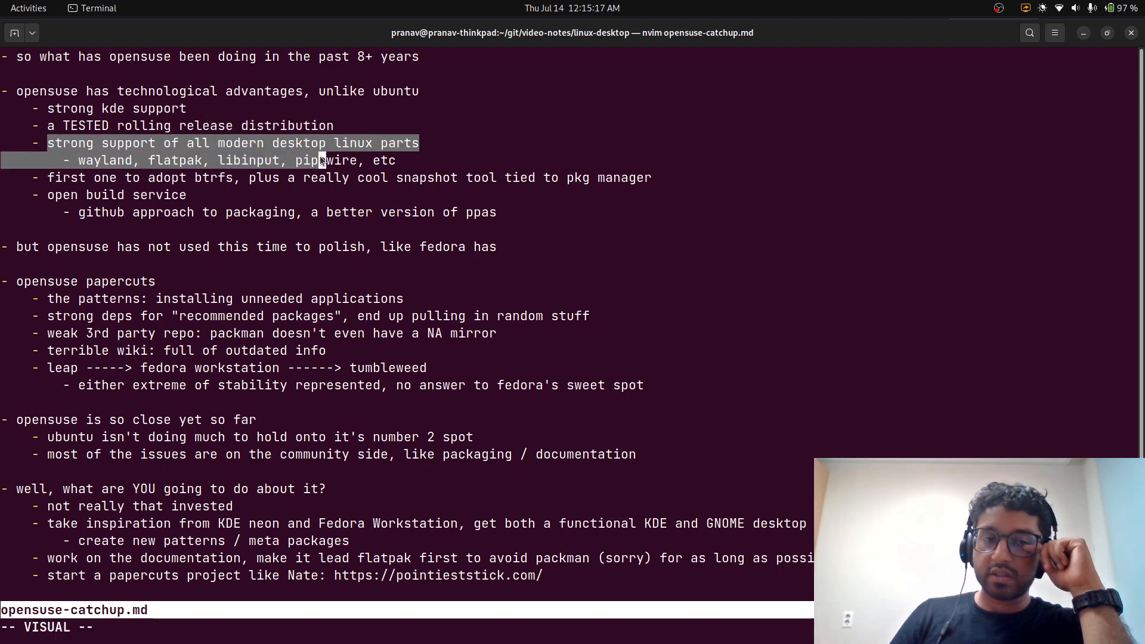
key(Escape)
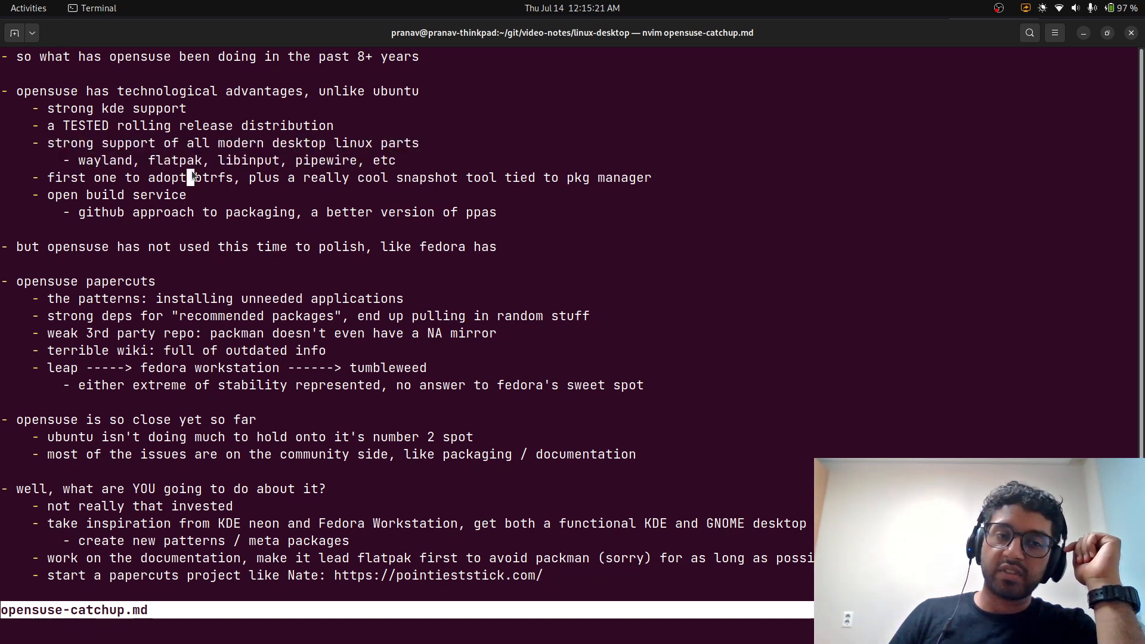
mouse_move(446, 201)
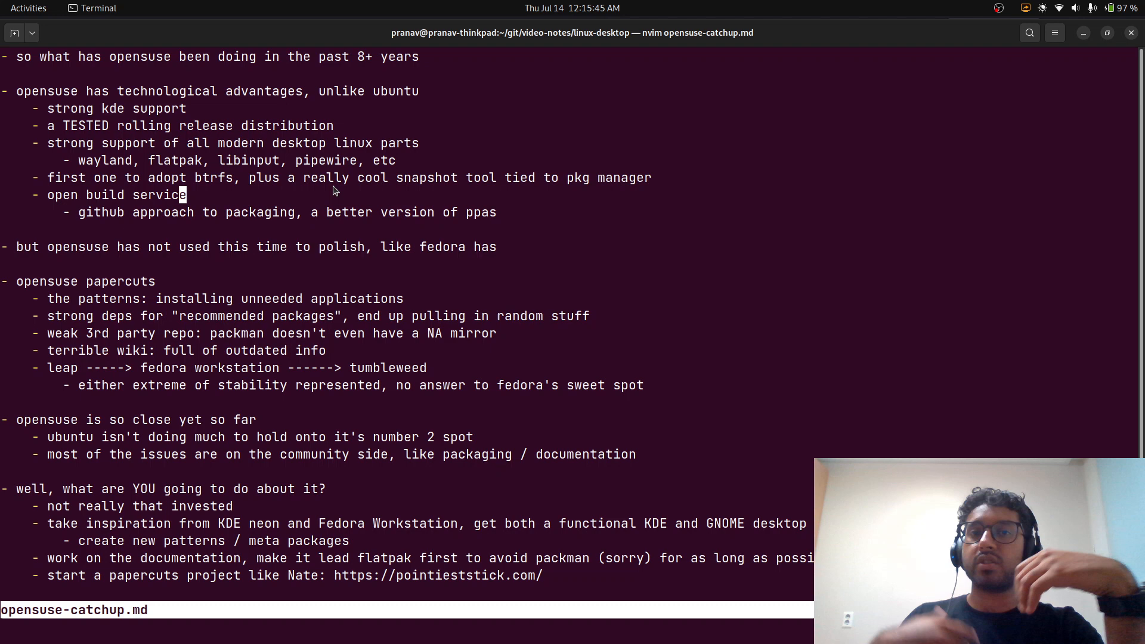
mouse_move(435, 212)
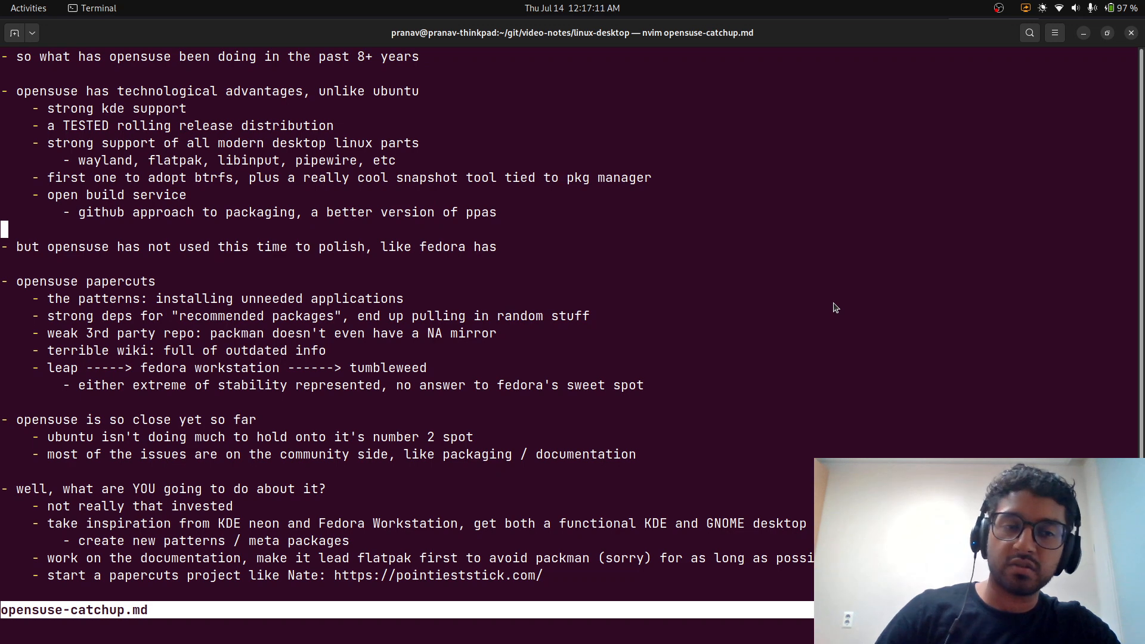
mouse_move(40, 306)
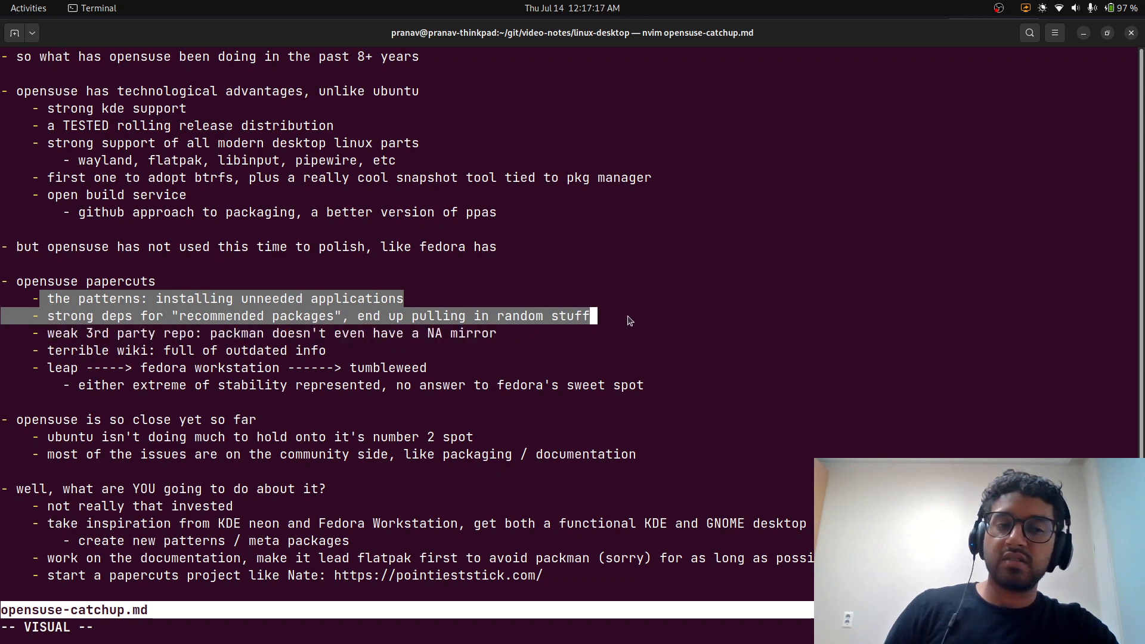
Clear the papercut bullets highlight and bring up the GNOME app grid
key(Escape)
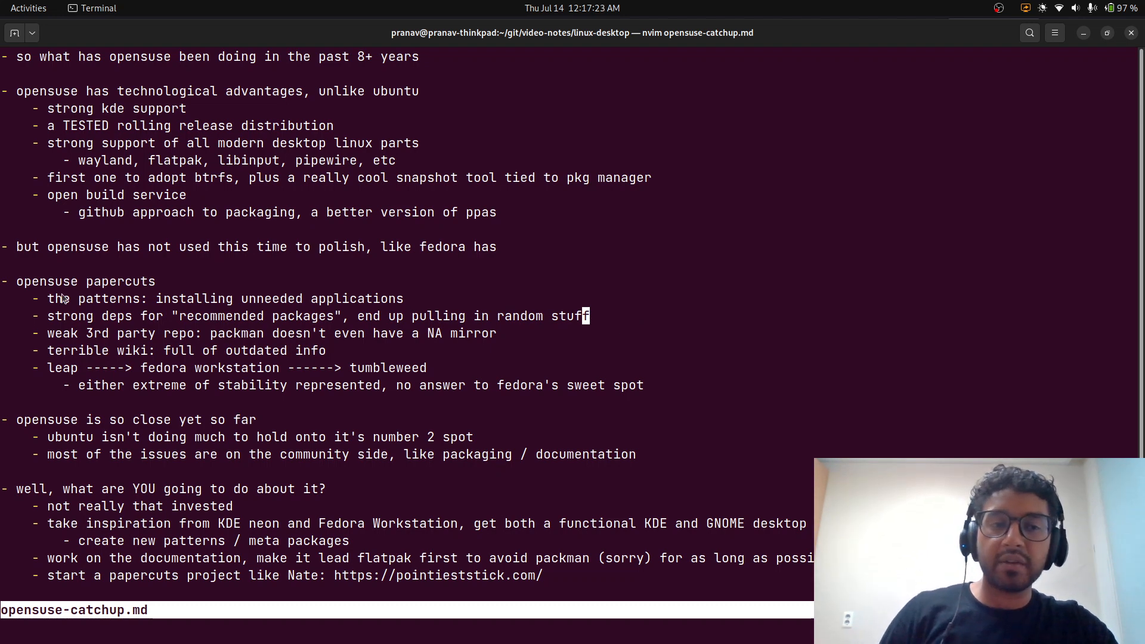
key(v)
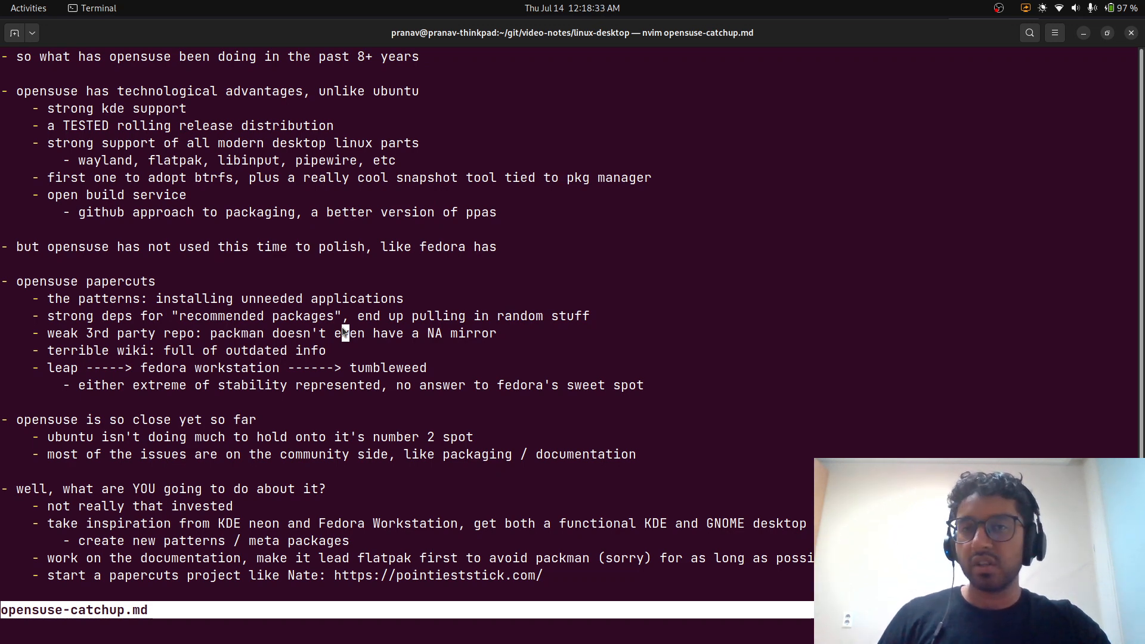
mouse_move(443, 358)
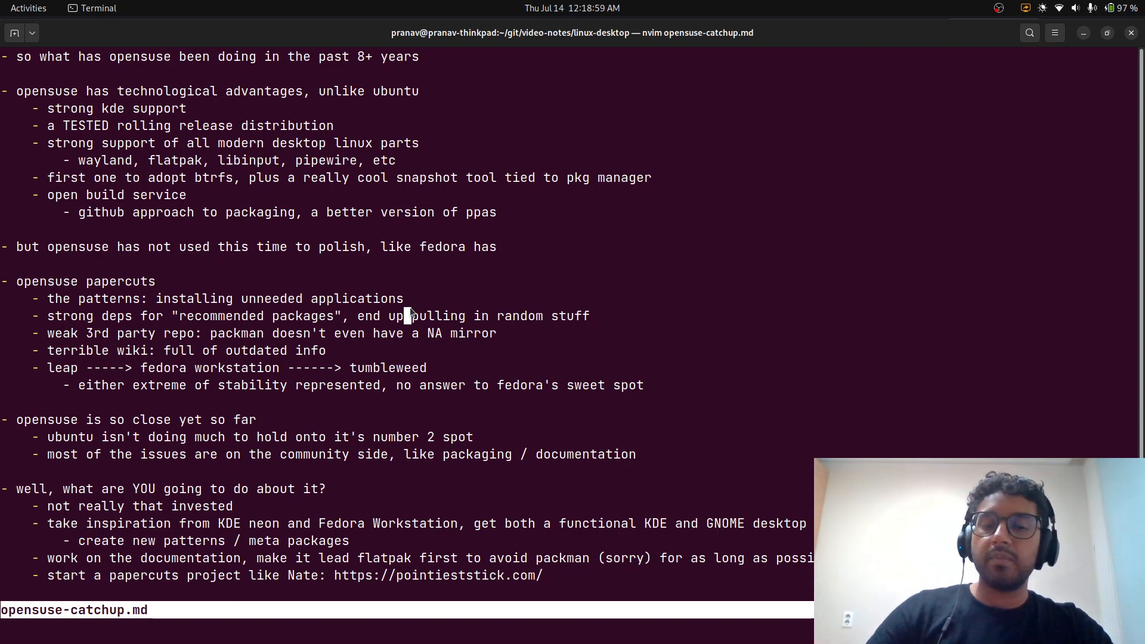
click(29, 8)
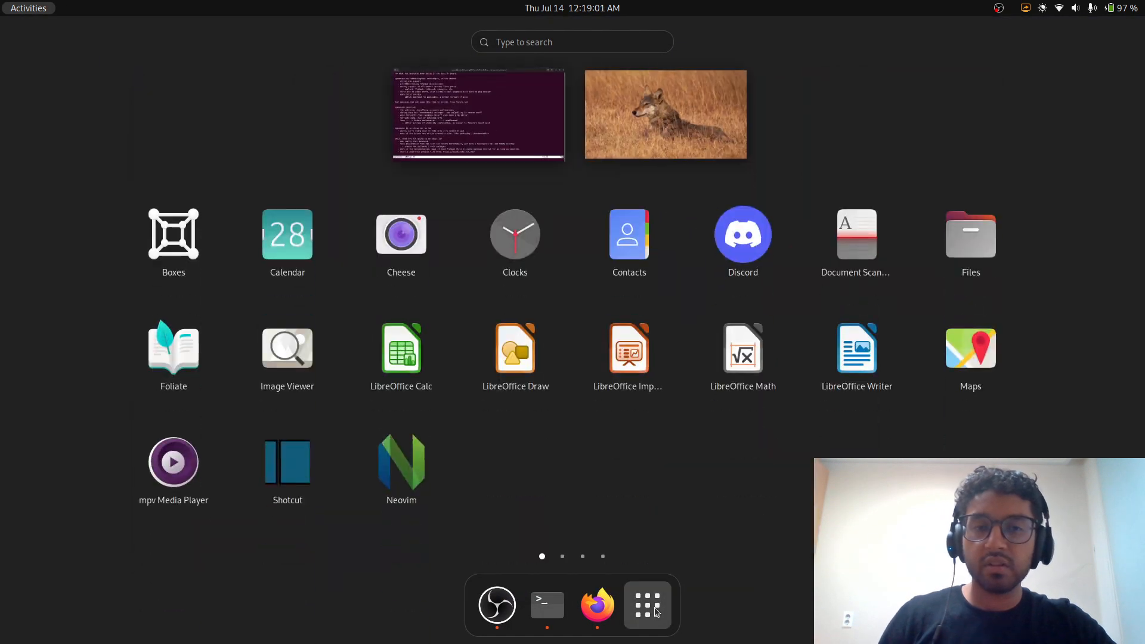
mouse_move(801, 461)
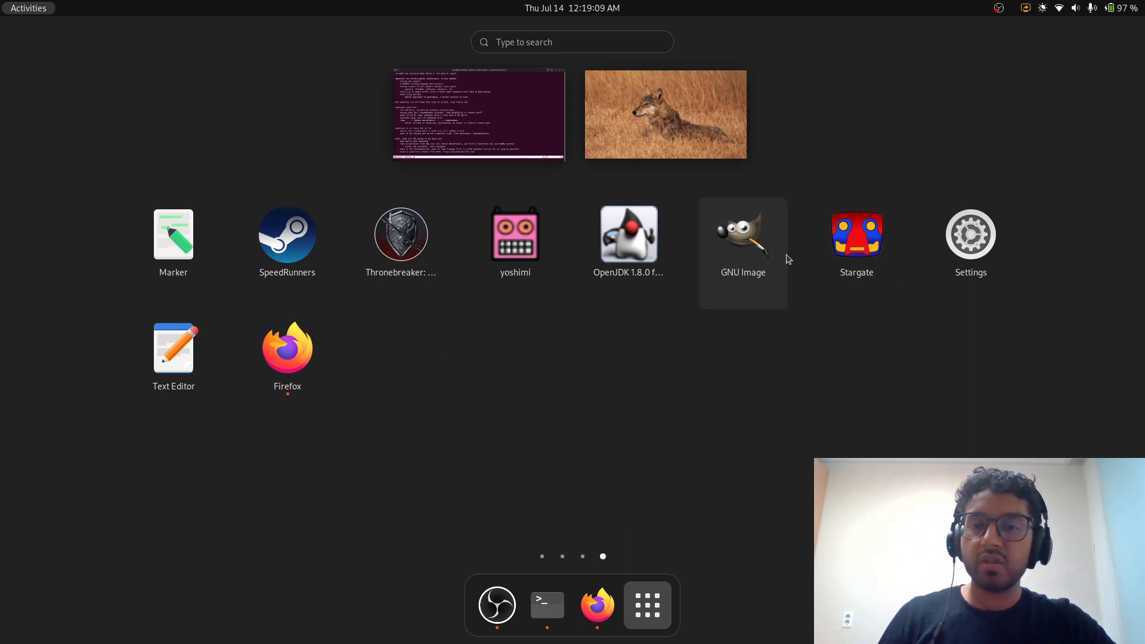
mouse_move(420, 339)
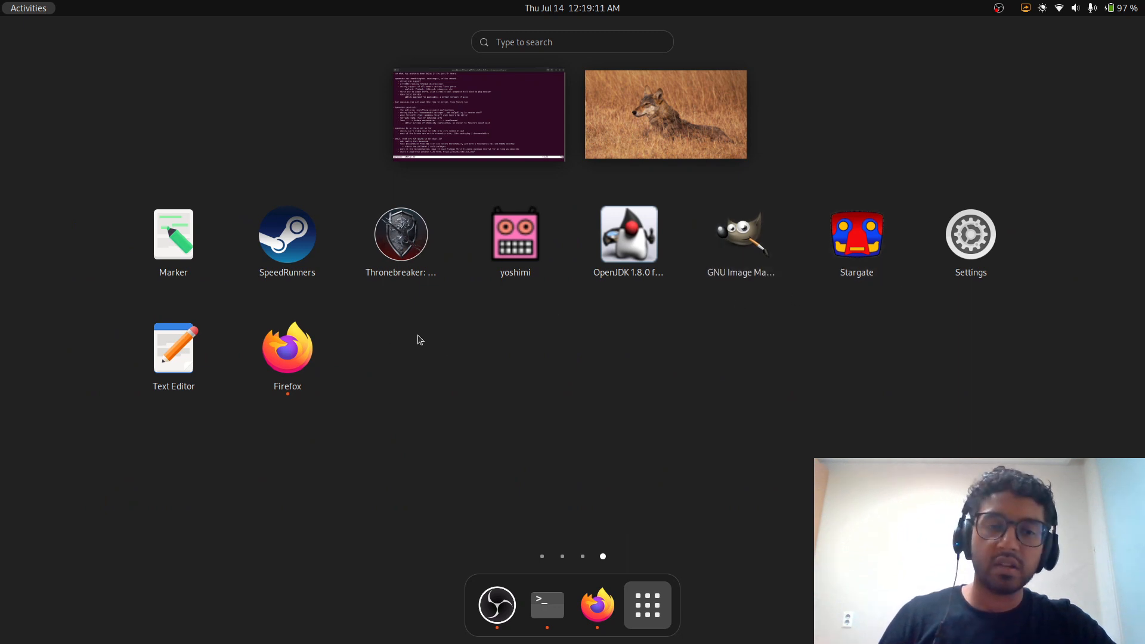
mouse_move(173, 351)
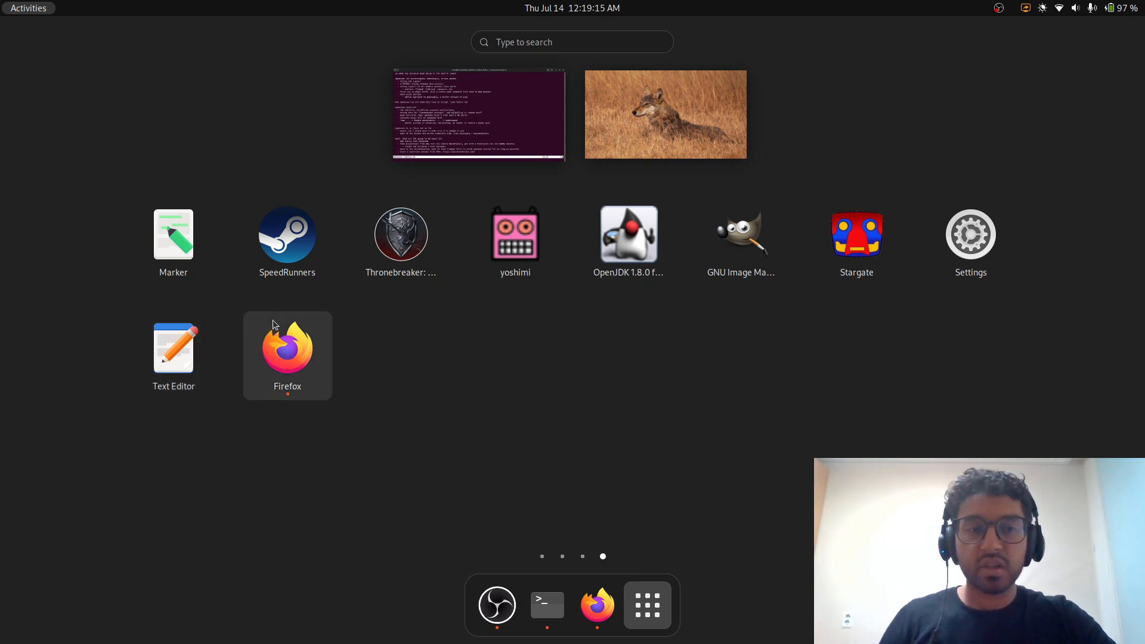
scroll(left, 3)
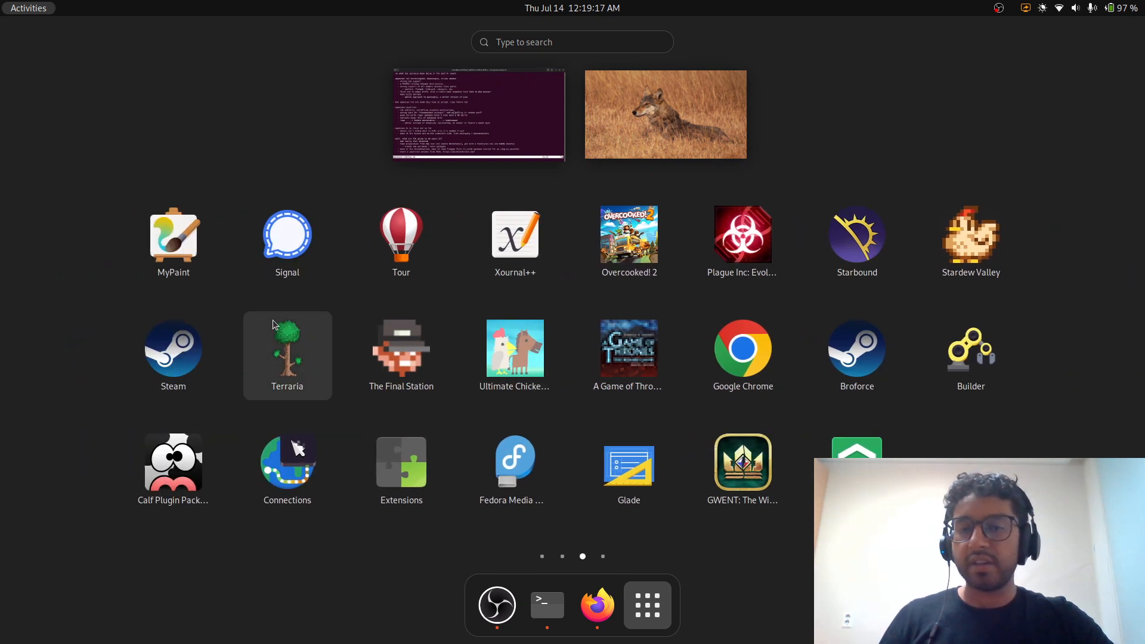
mouse_move(338, 361)
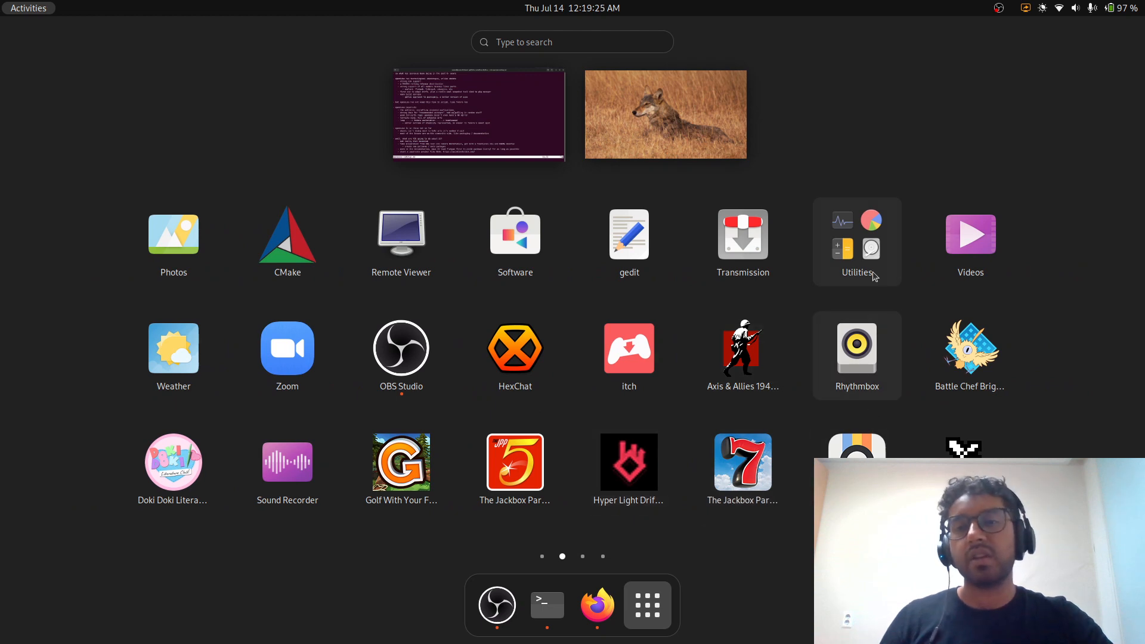
click(857, 241)
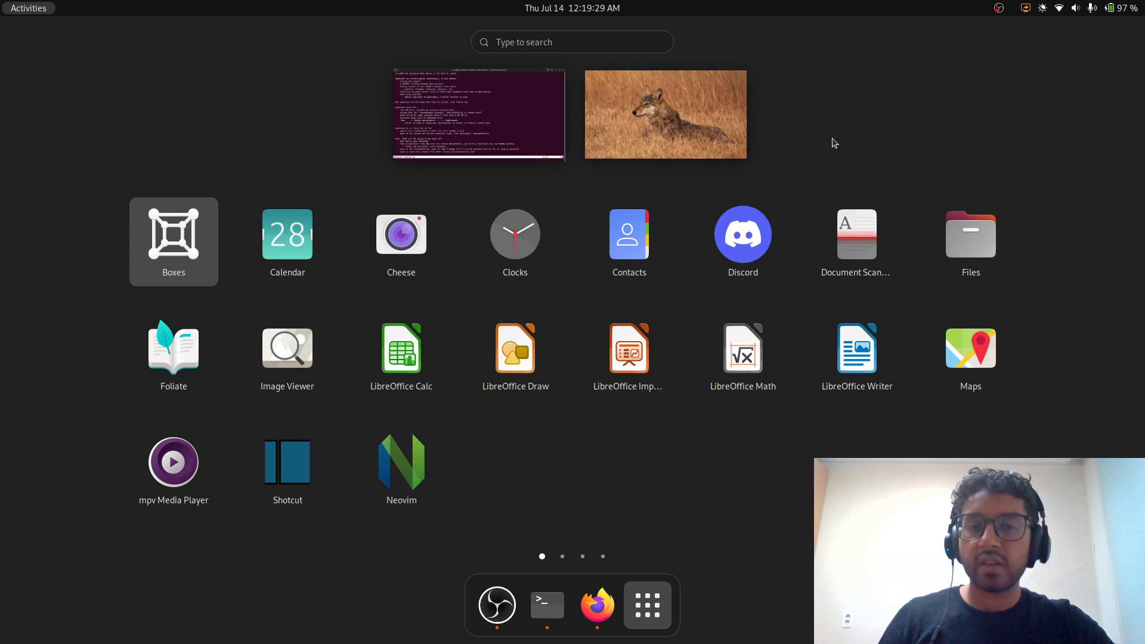
click(477, 114)
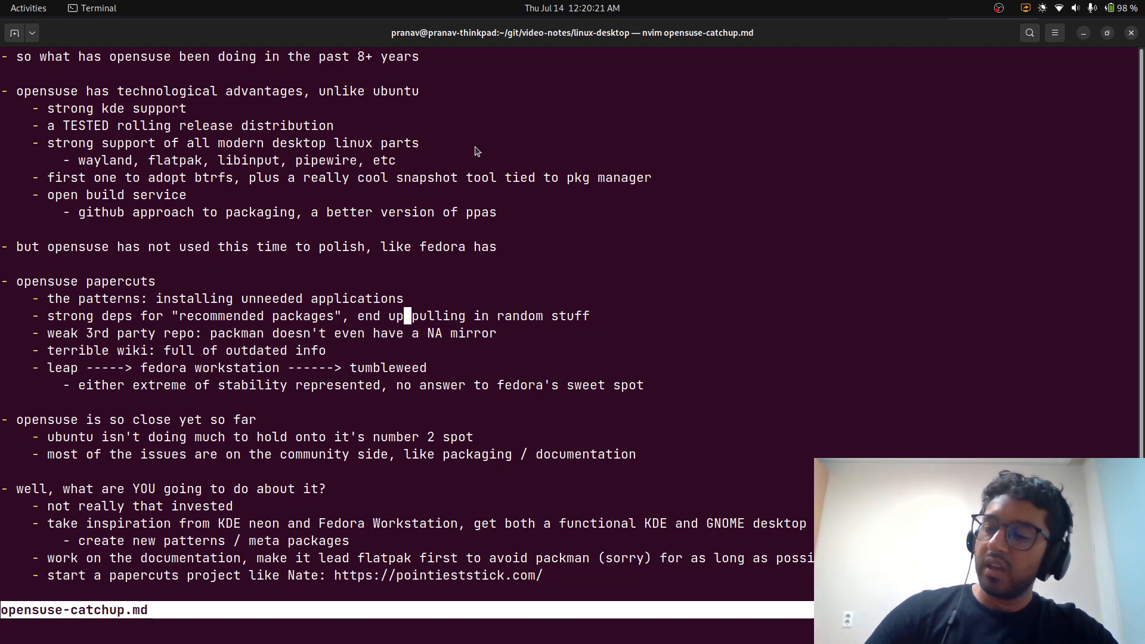
mouse_move(211, 334)
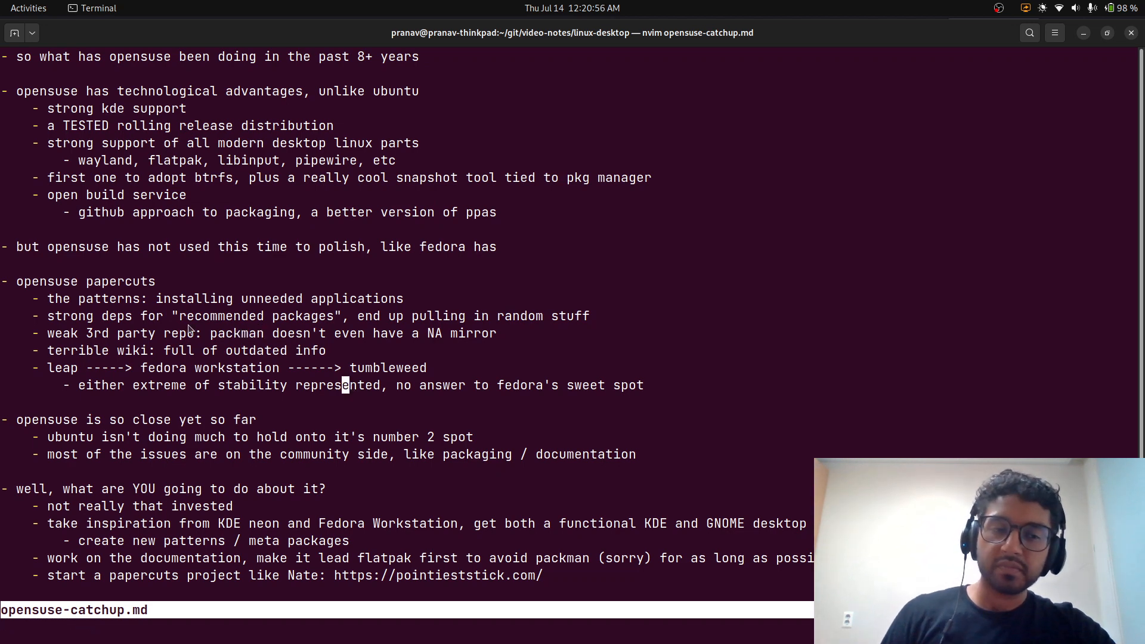
key(V)
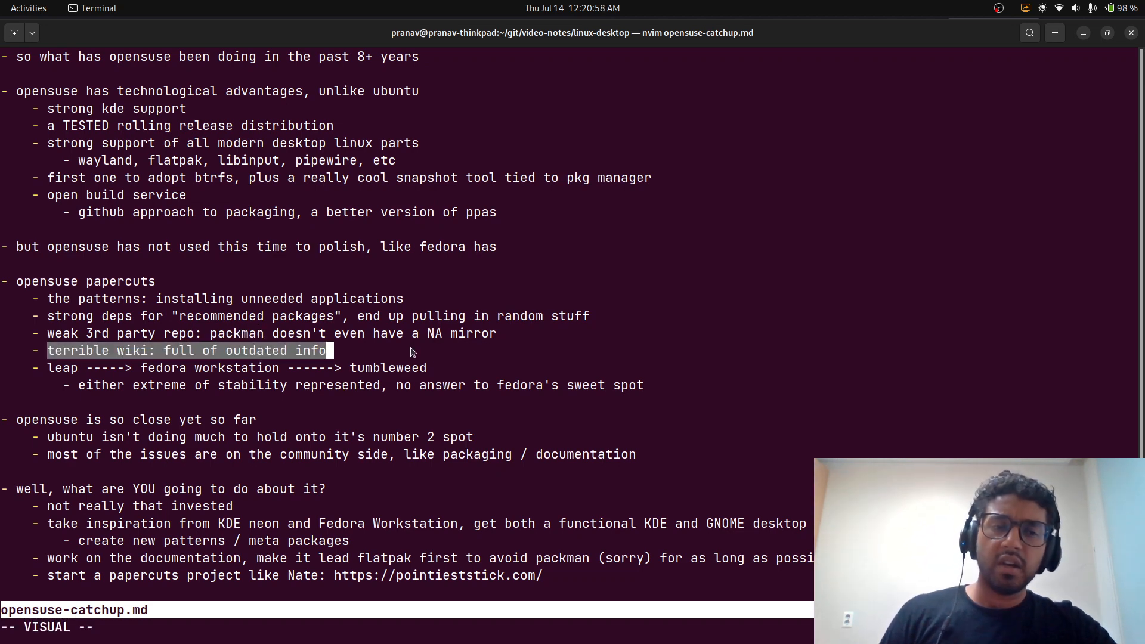
key(Escape)
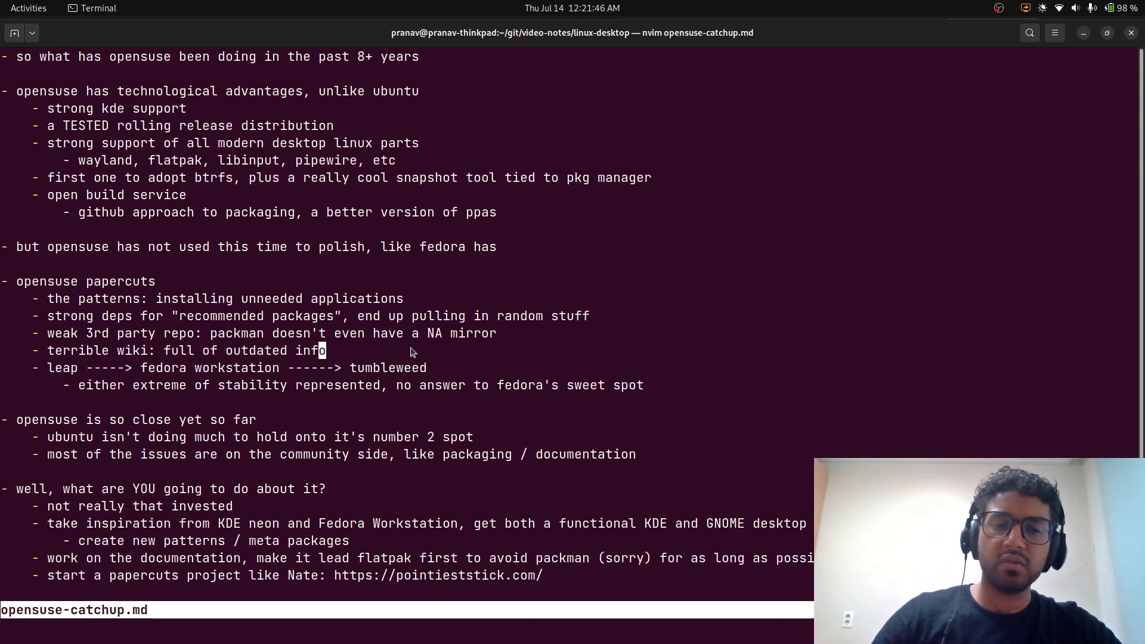
Scroll down to the closing 'why wait for me?' bullet and drop the highlight
scroll(down, 3)
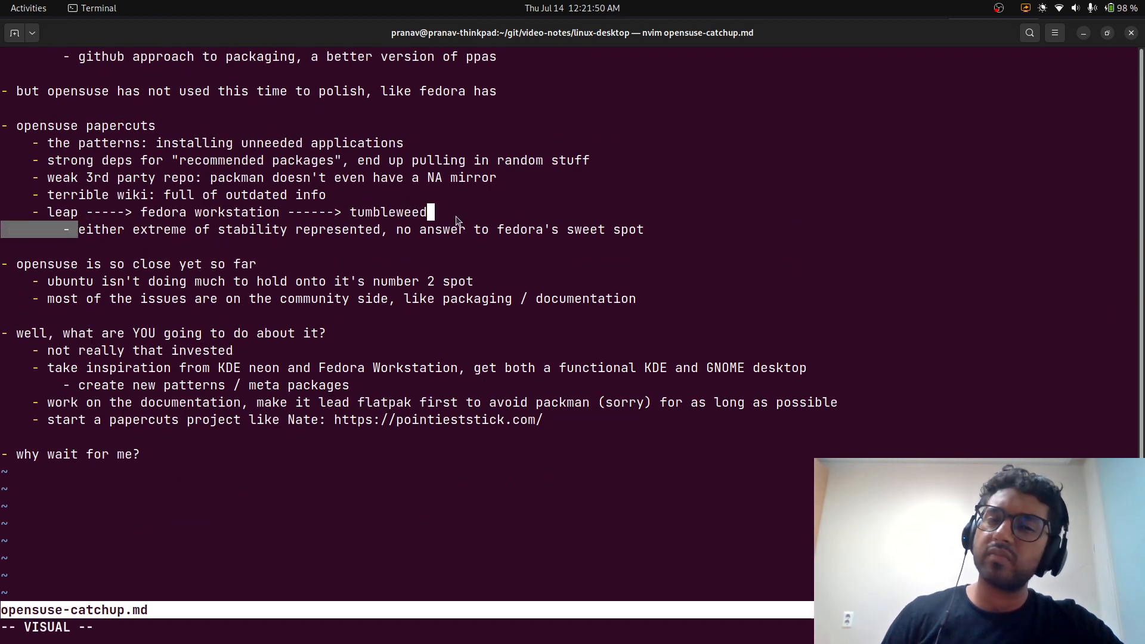
key(Escape)
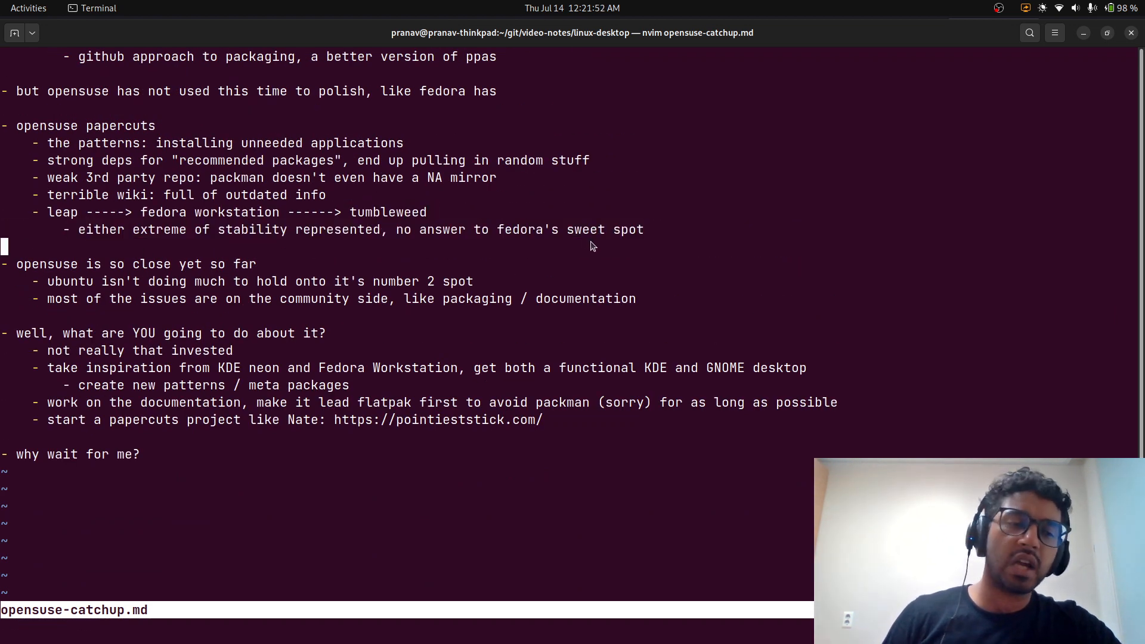
mouse_move(187, 213)
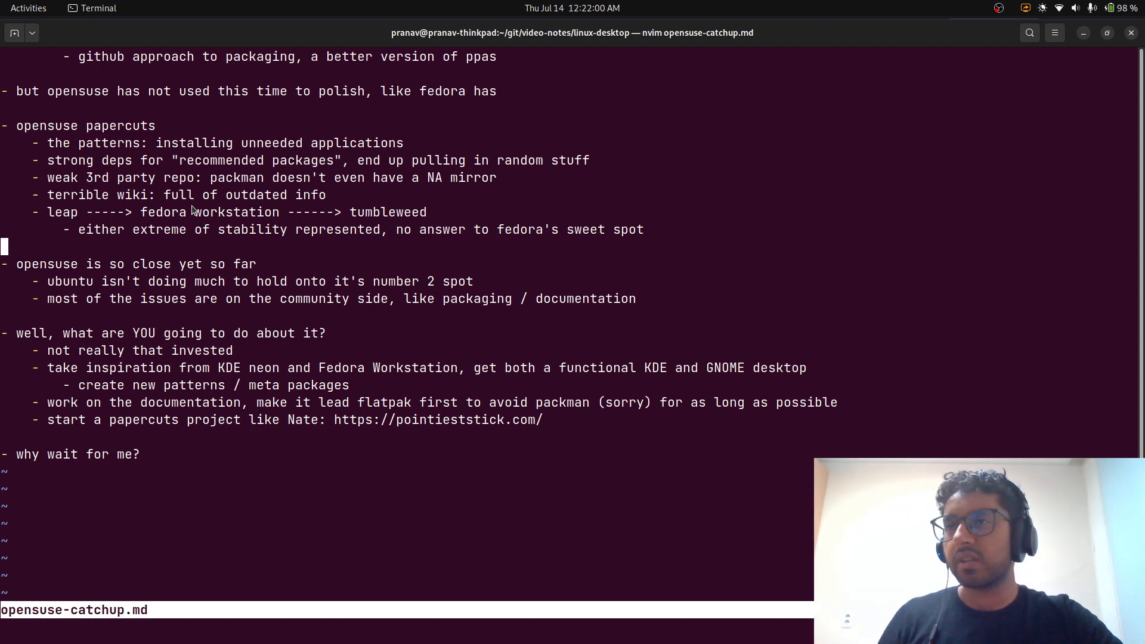
mouse_move(302, 248)
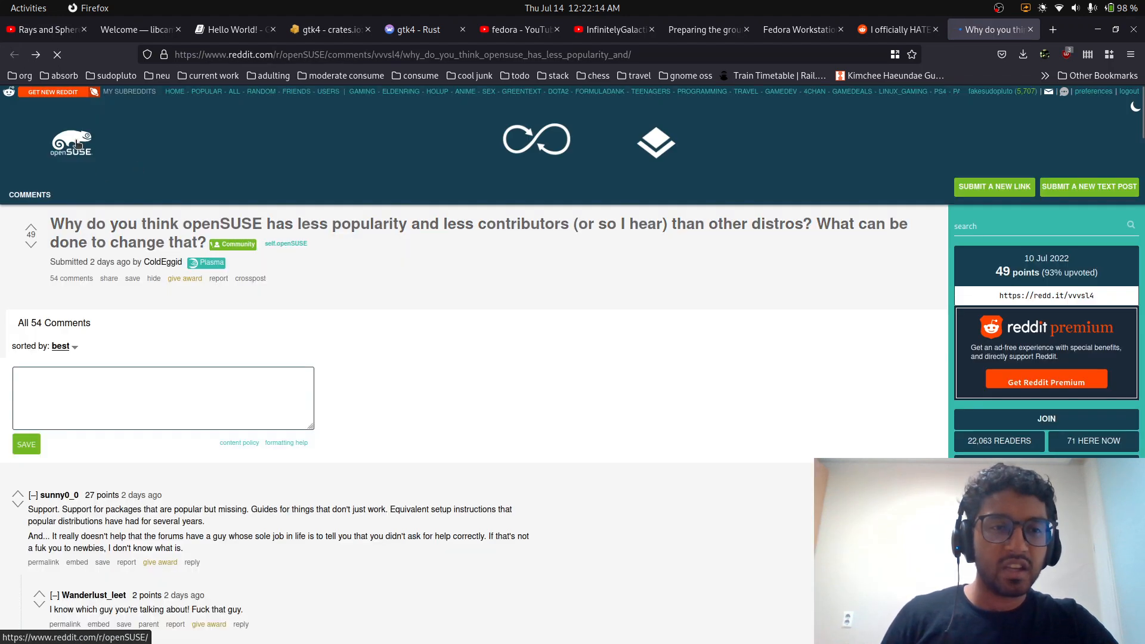
Go from the Reddit thread to the r/openSUSE subreddit front page
click(71, 142)
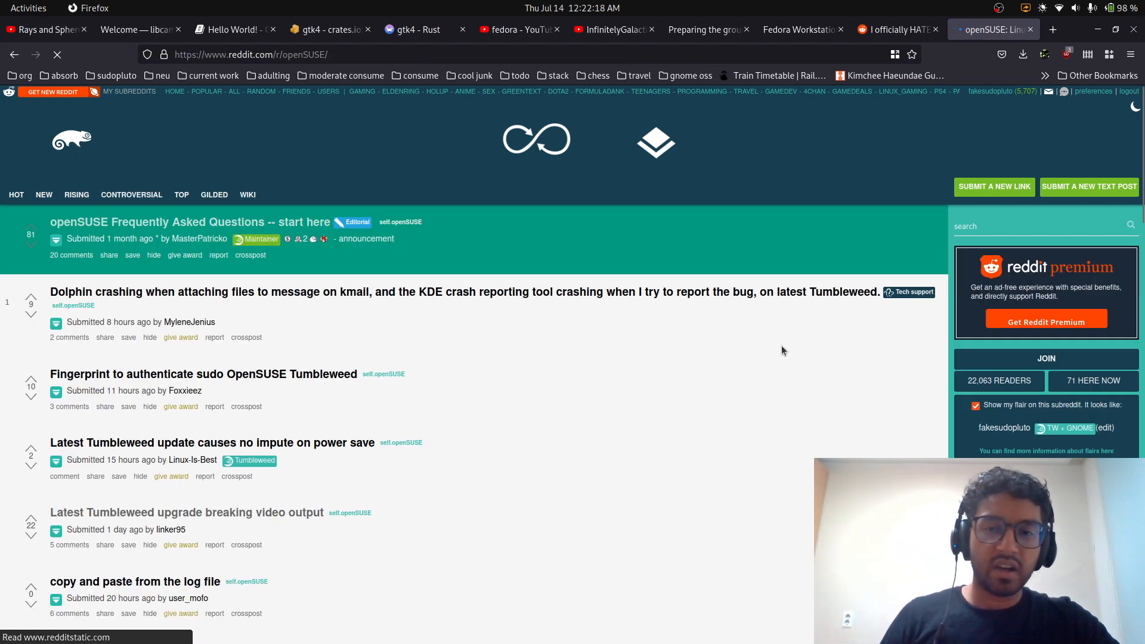
mouse_move(90, 296)
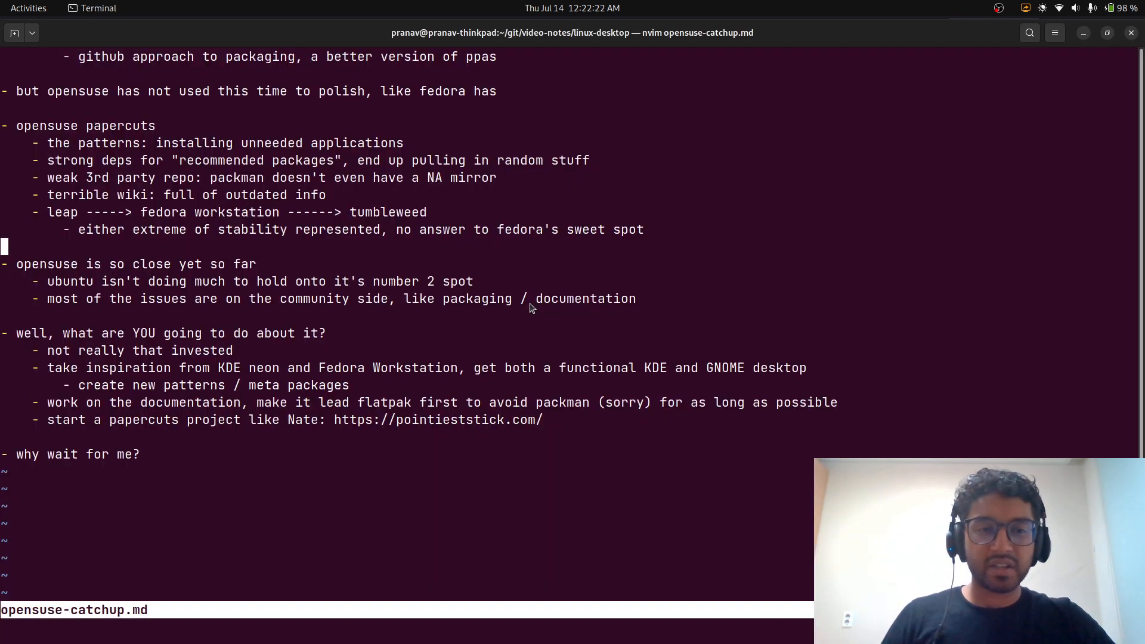
mouse_move(330, 218)
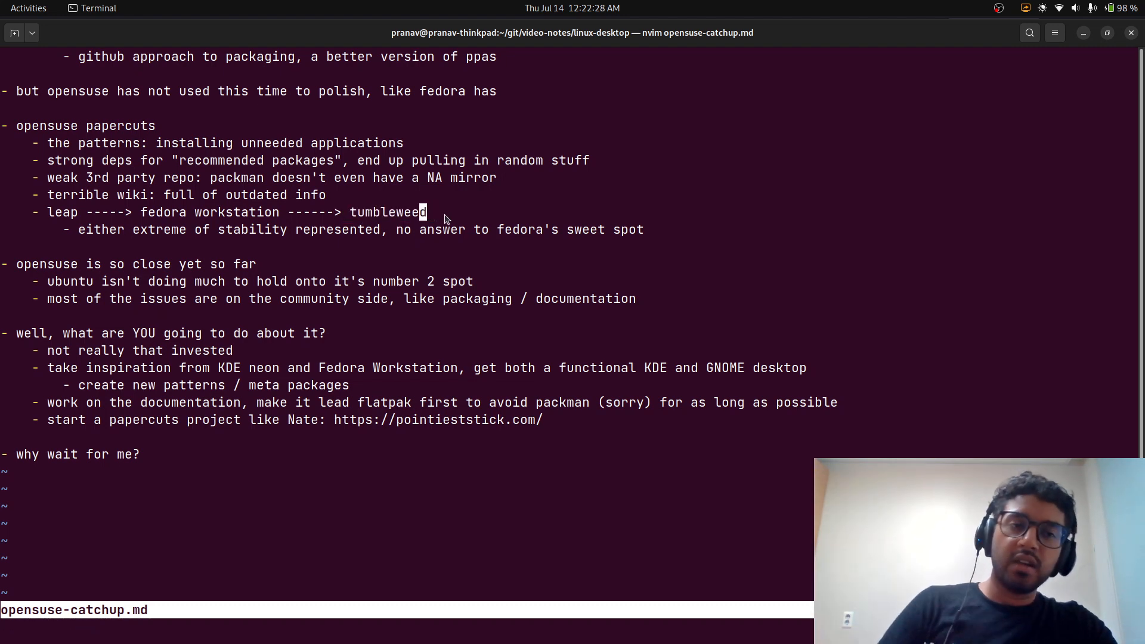
Briefly highlight 'tumbleweed' on the leap-to-tumbleweed bullet, then clear it
key(v)
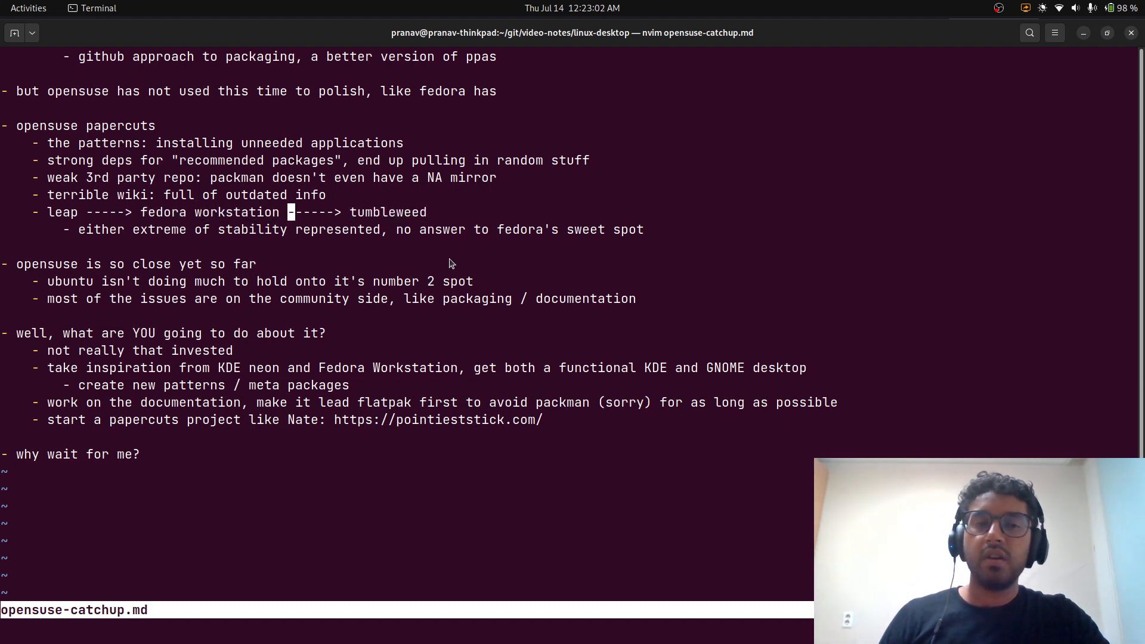
mouse_move(349, 217)
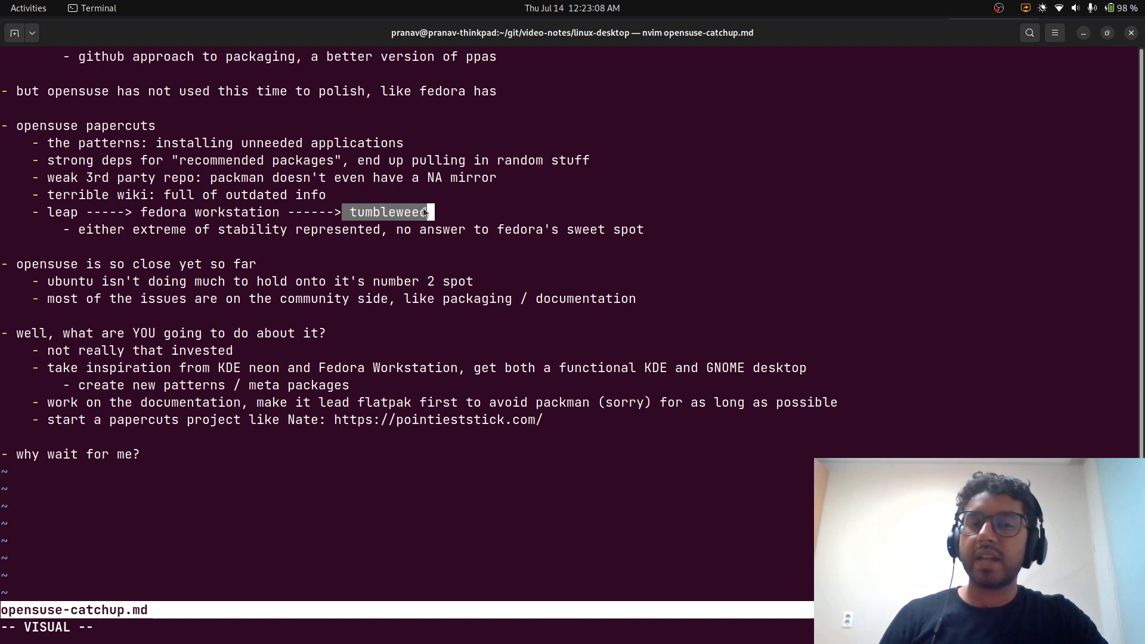
mouse_move(461, 232)
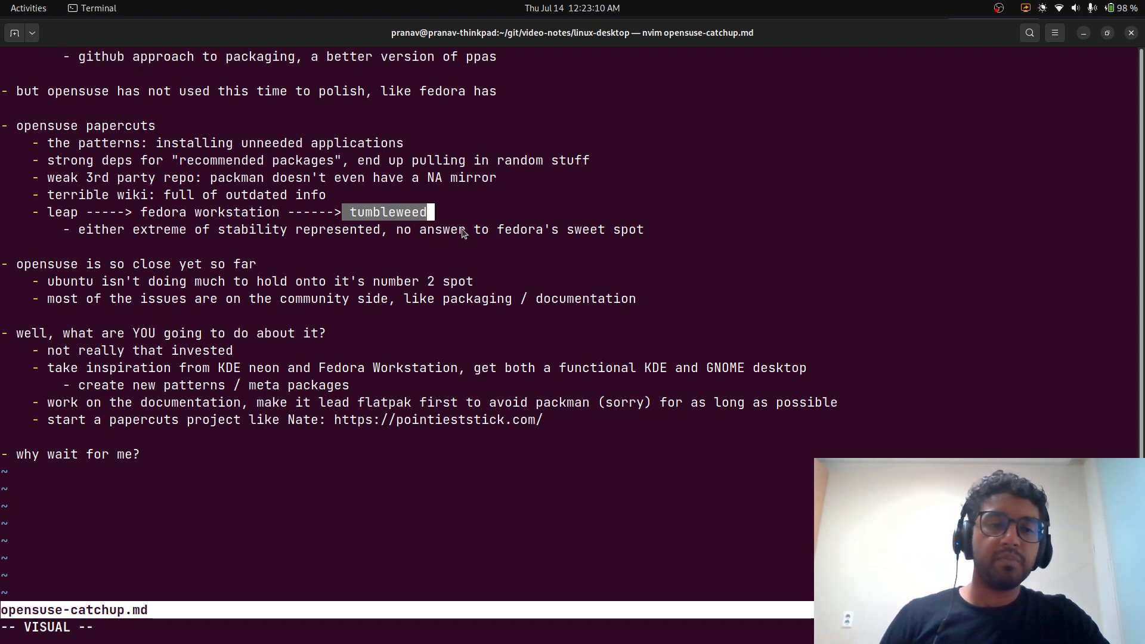
key(Escape)
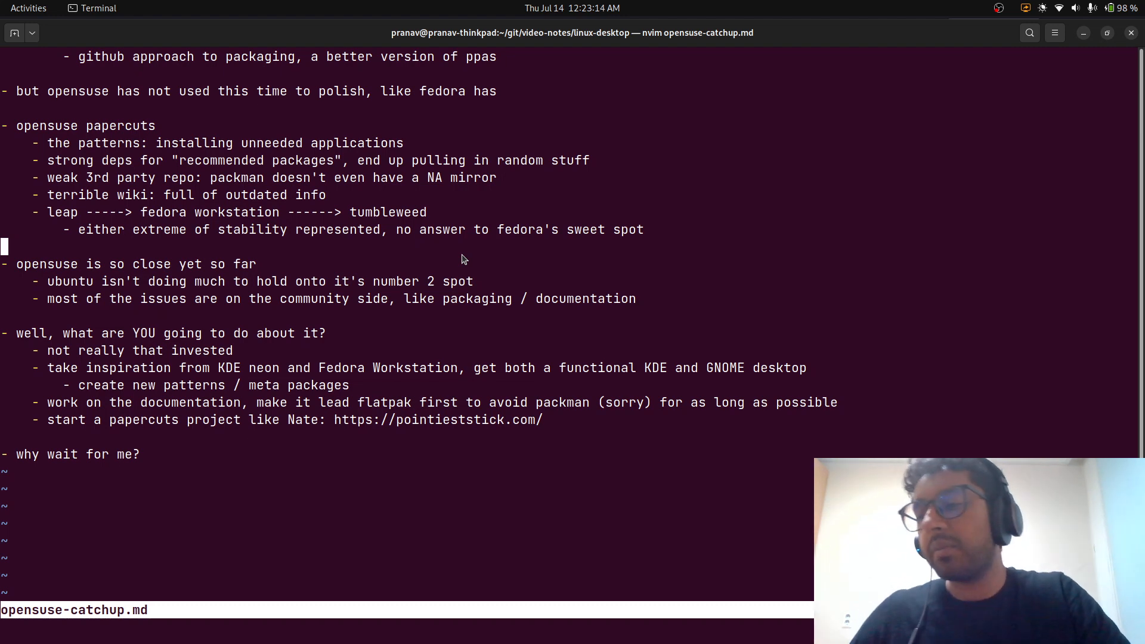
mouse_move(357, 293)
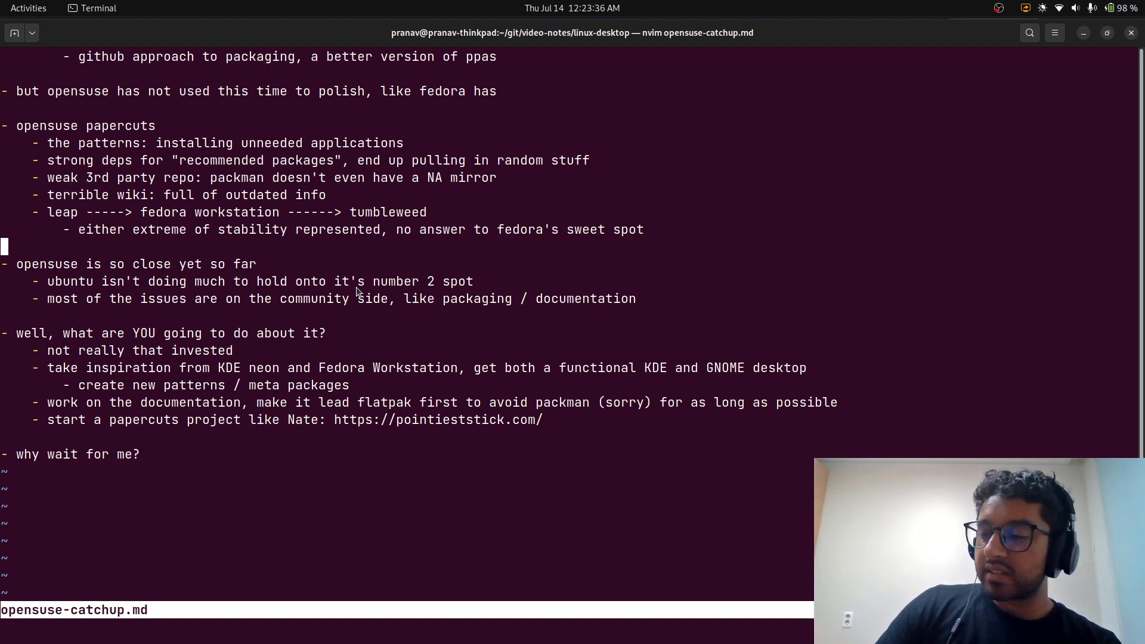
mouse_move(196, 401)
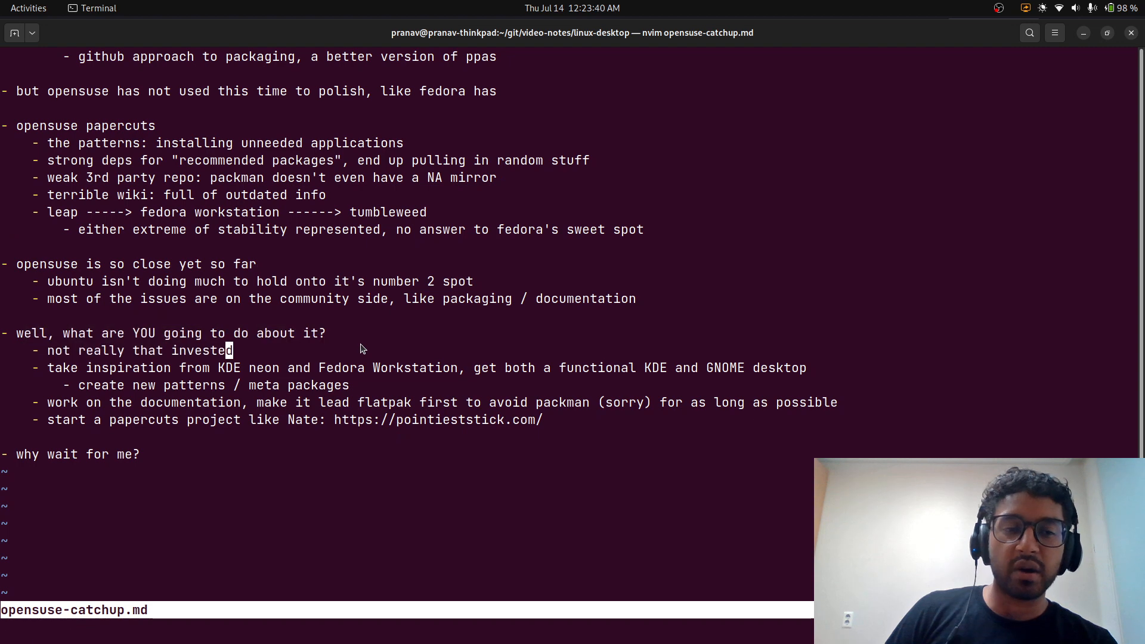
key(v)
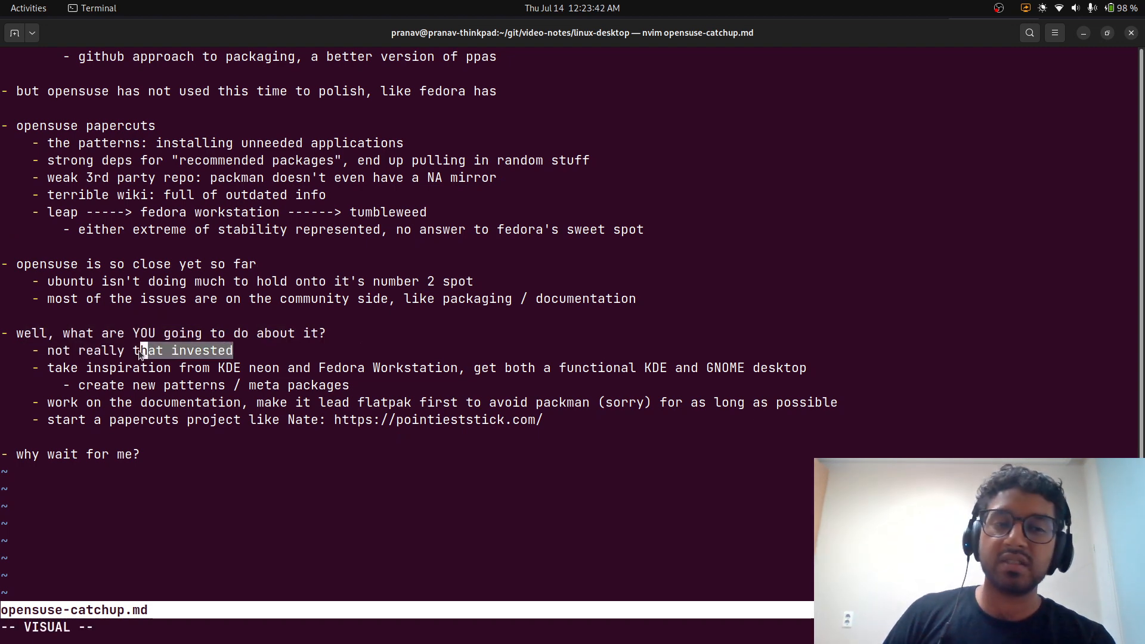
key(Escape)
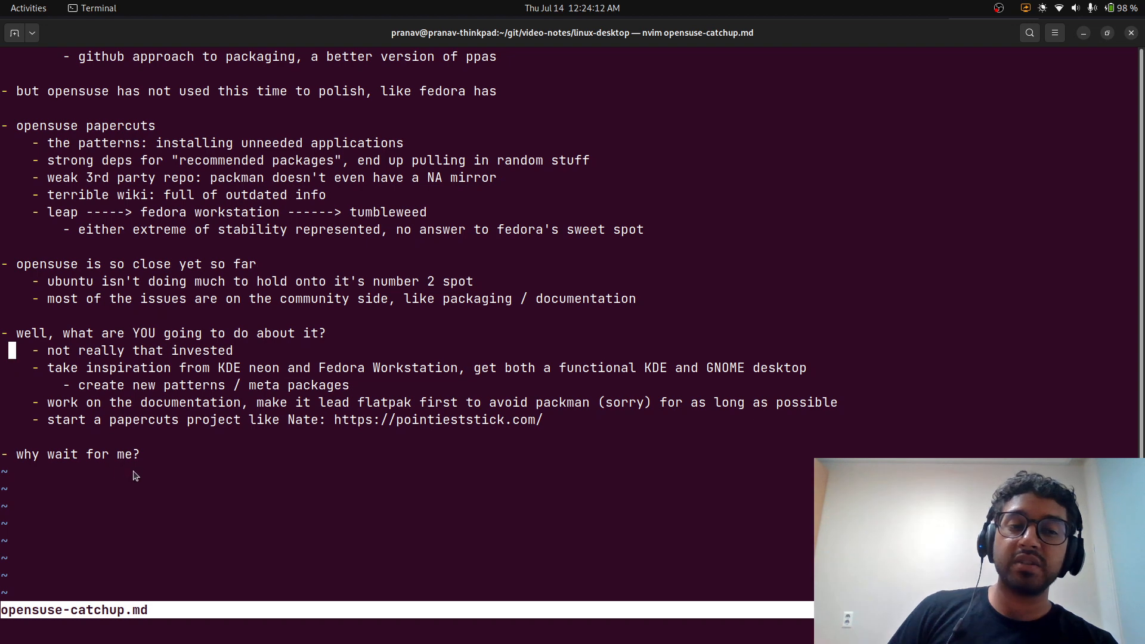
Highlight the KDE neon inspiration bullet, narrow it to 'KDE neon', then clear it
key(v)
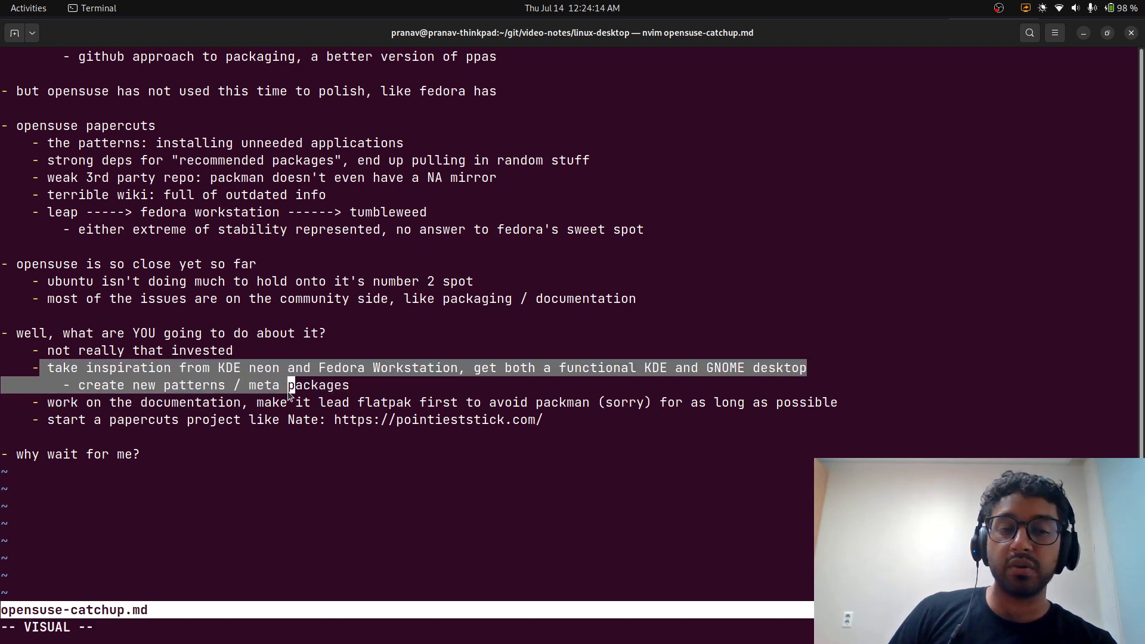
key(Escape)
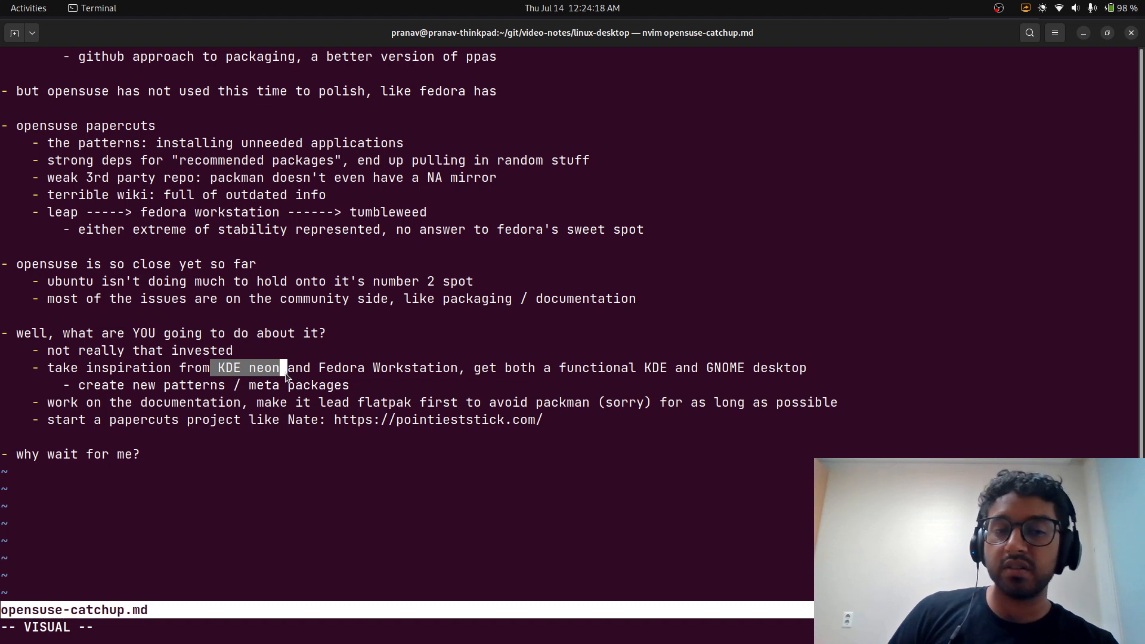
key(Escape)
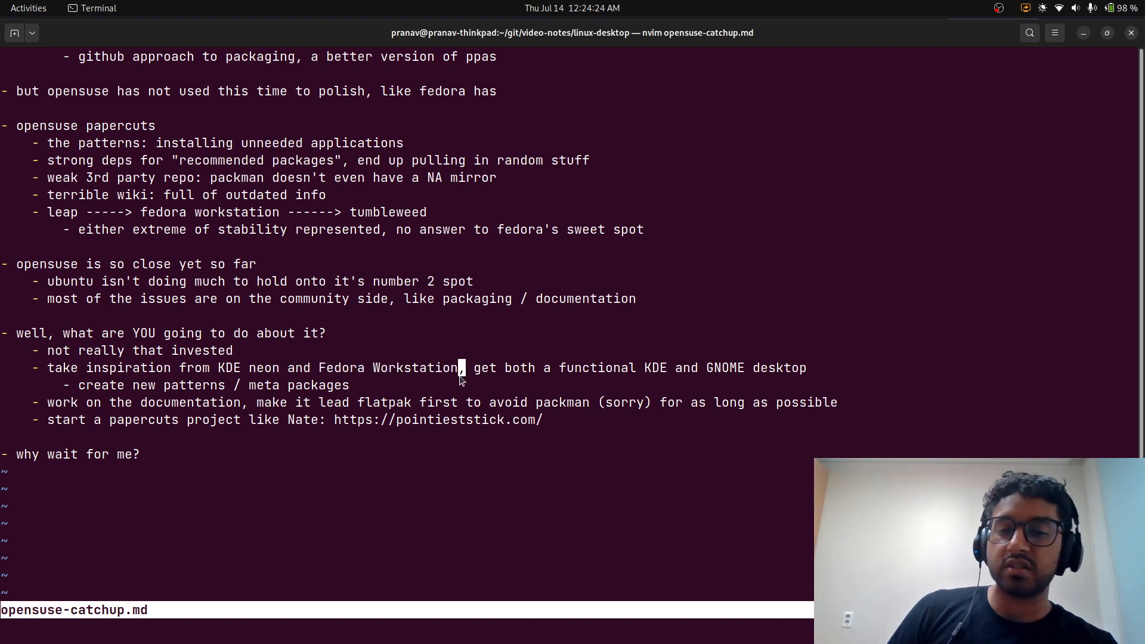
mouse_move(477, 384)
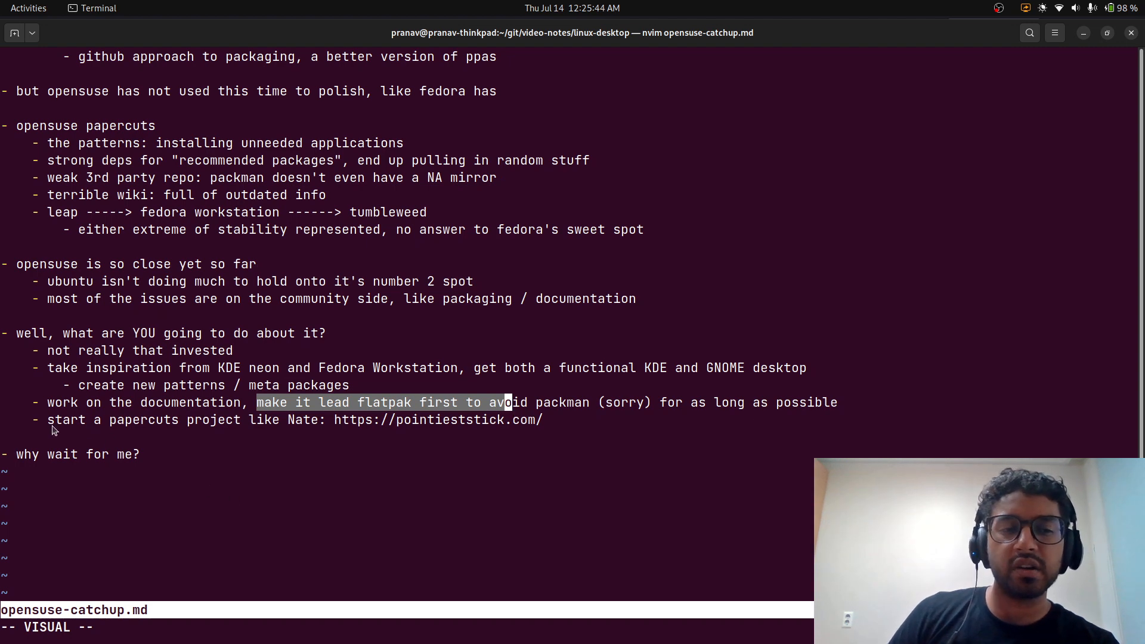
Exit visual mode to clear the highlighted flatpak-first phrase
key(Escape)
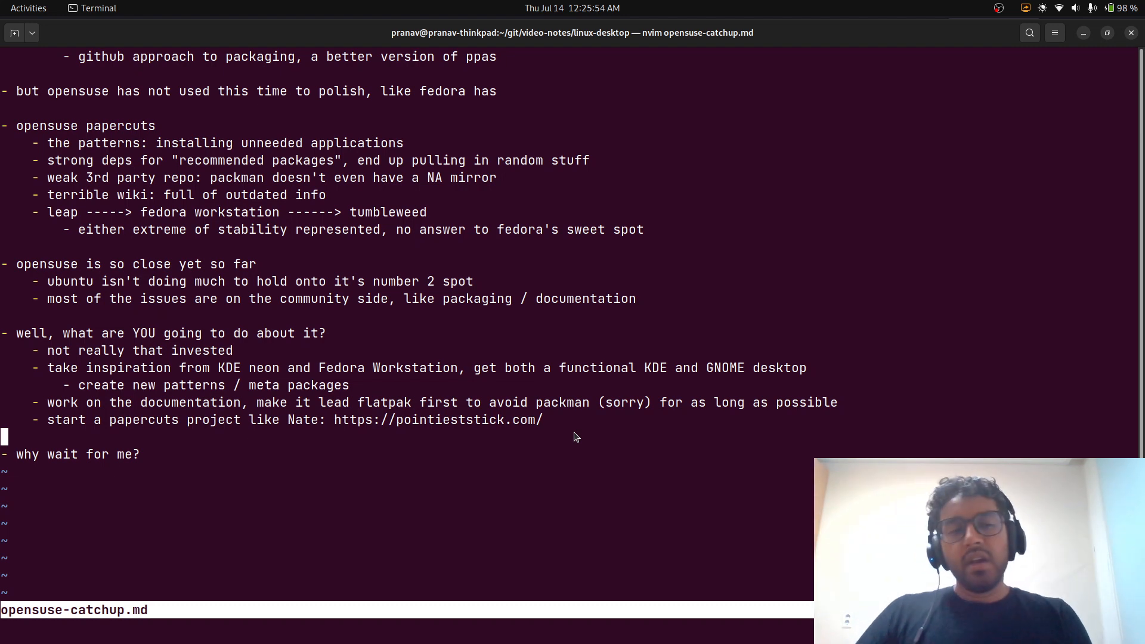
mouse_move(395, 467)
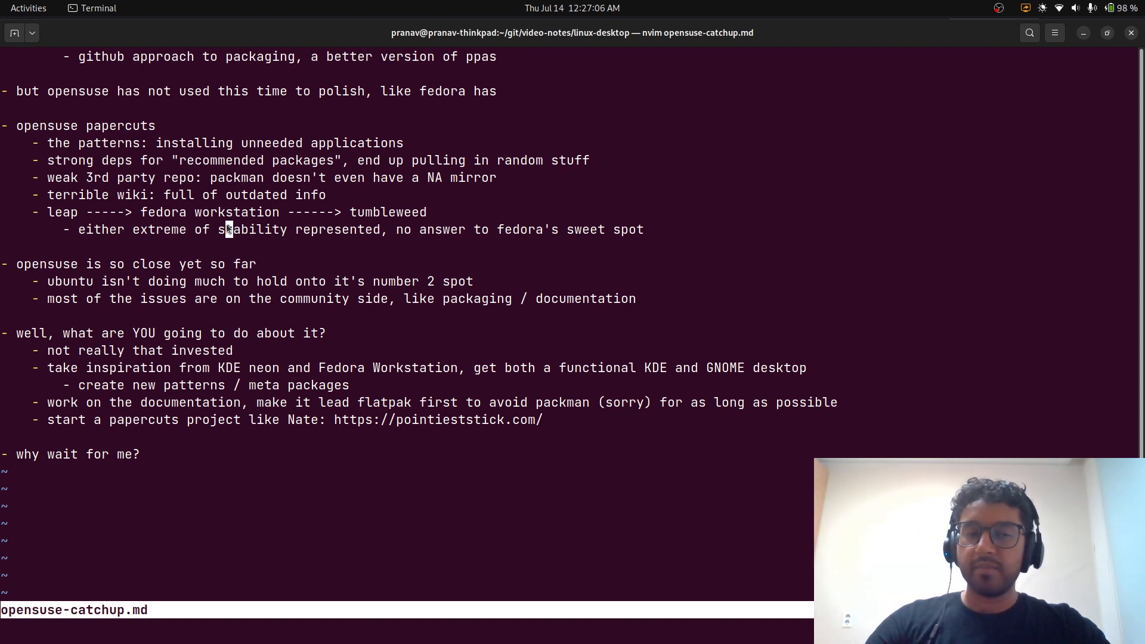
key(V)
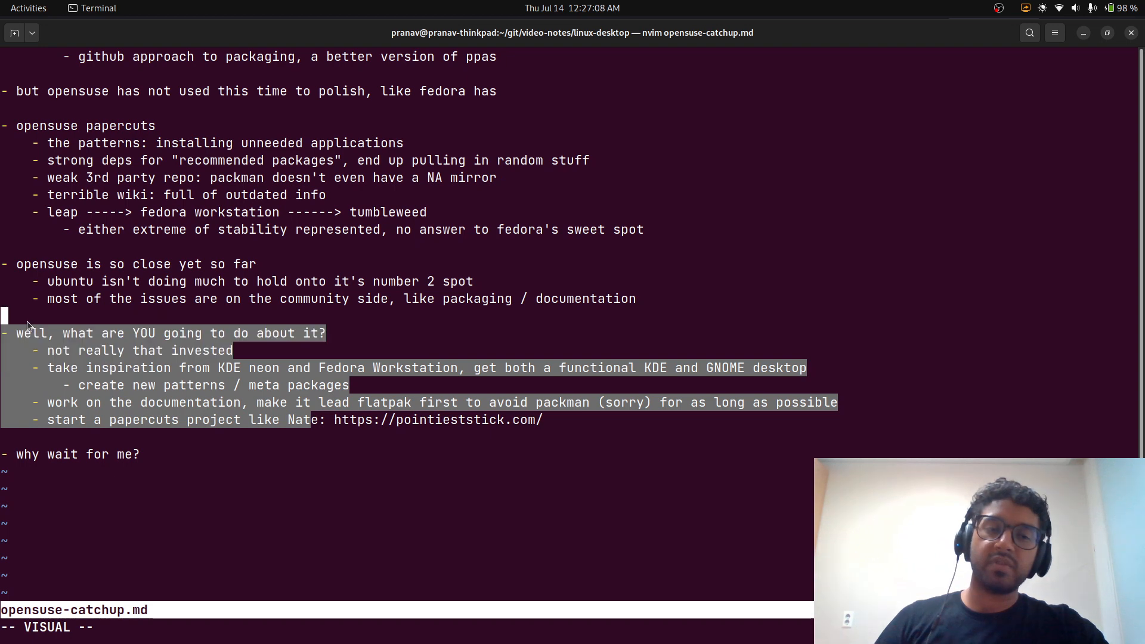
key(Escape)
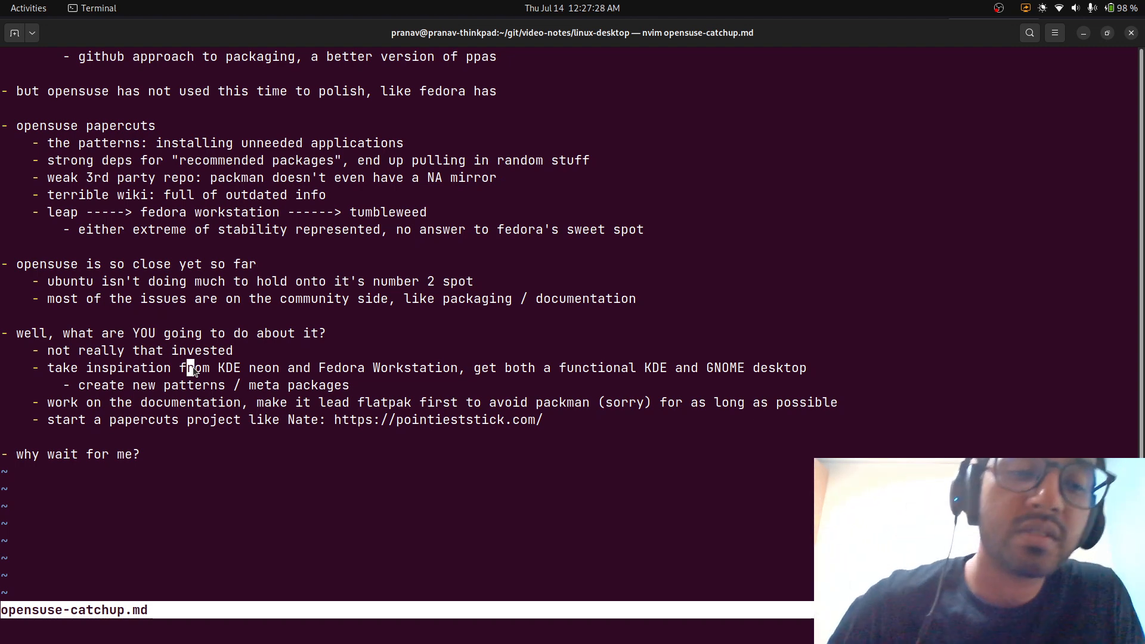
mouse_move(482, 399)
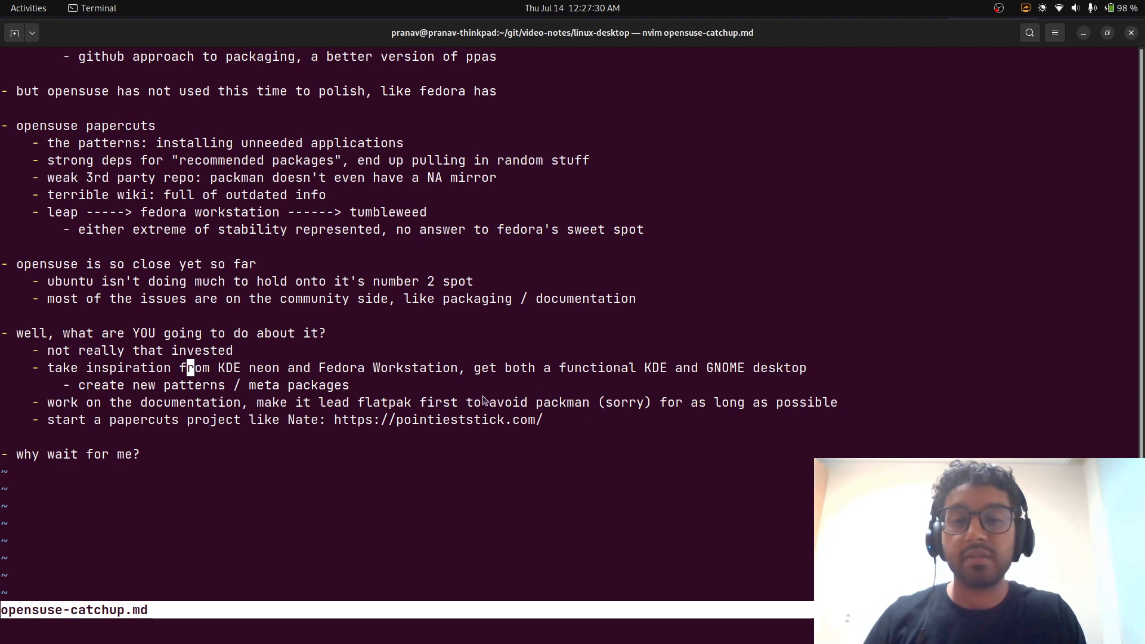